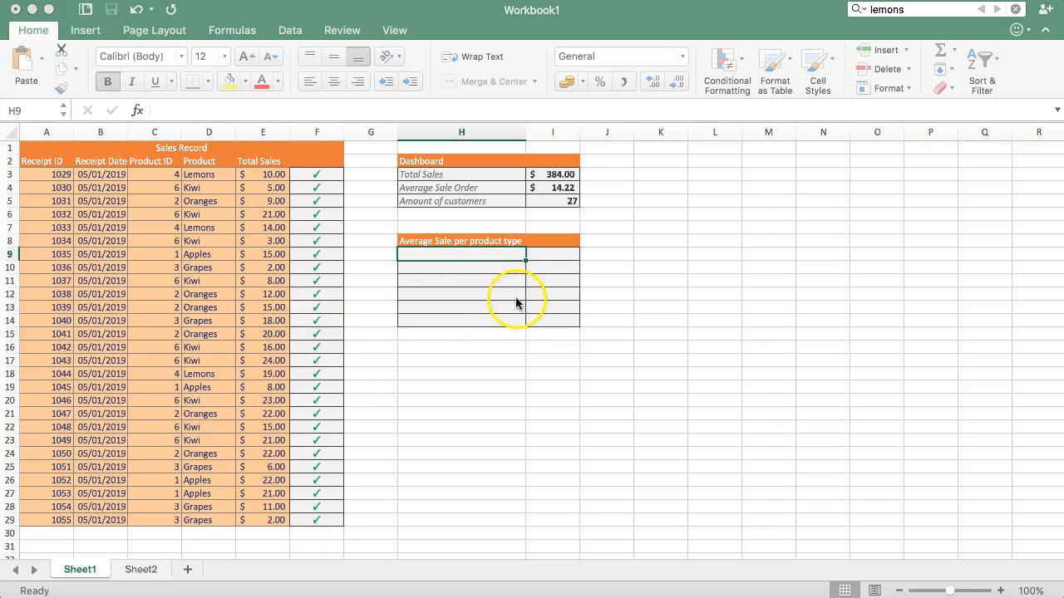
mouse_move(475, 280)
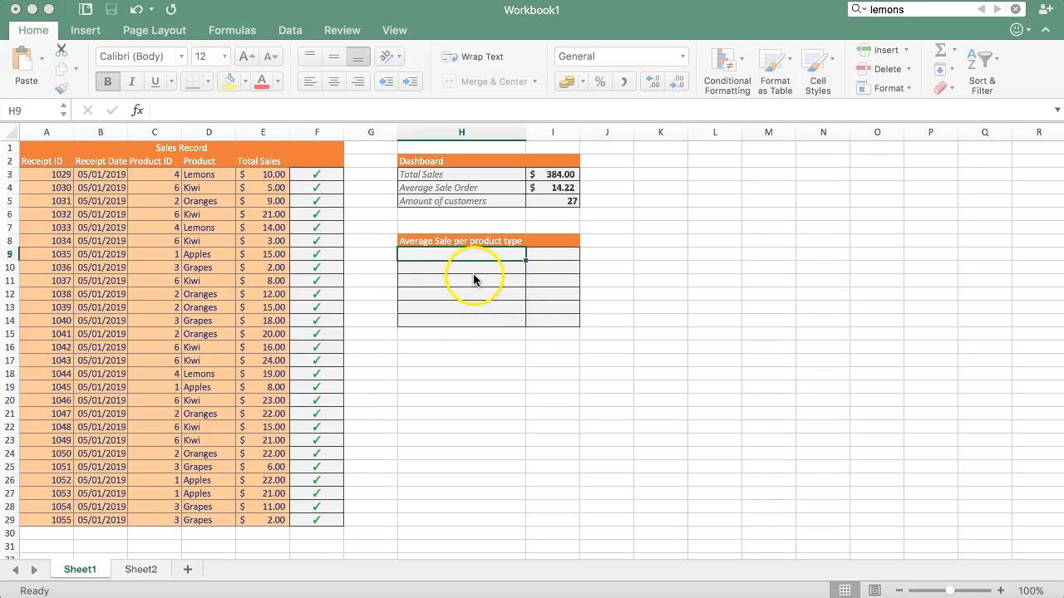
mouse_move(512, 263)
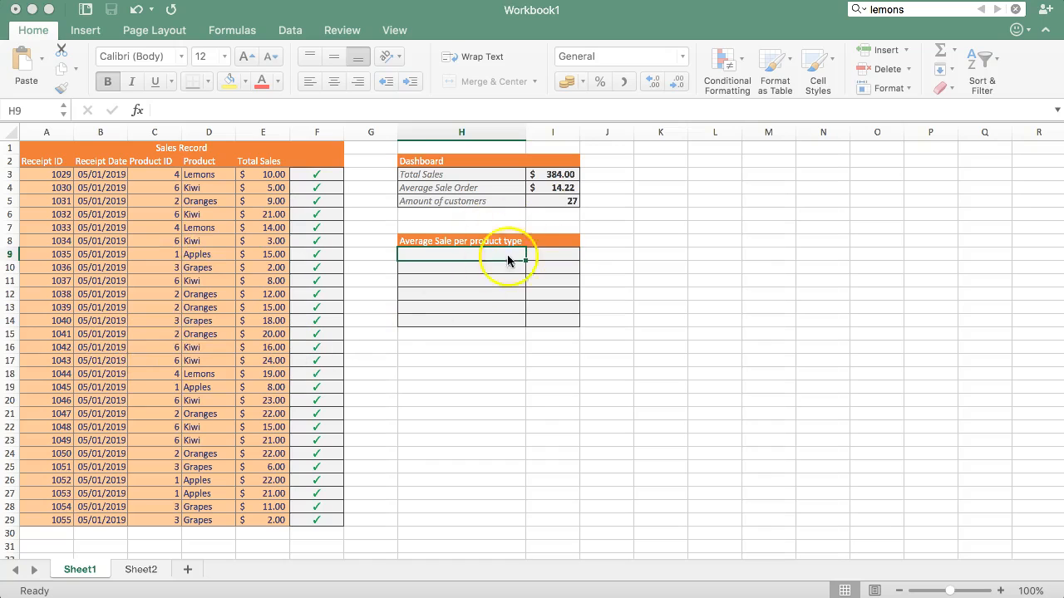
mouse_move(229, 252)
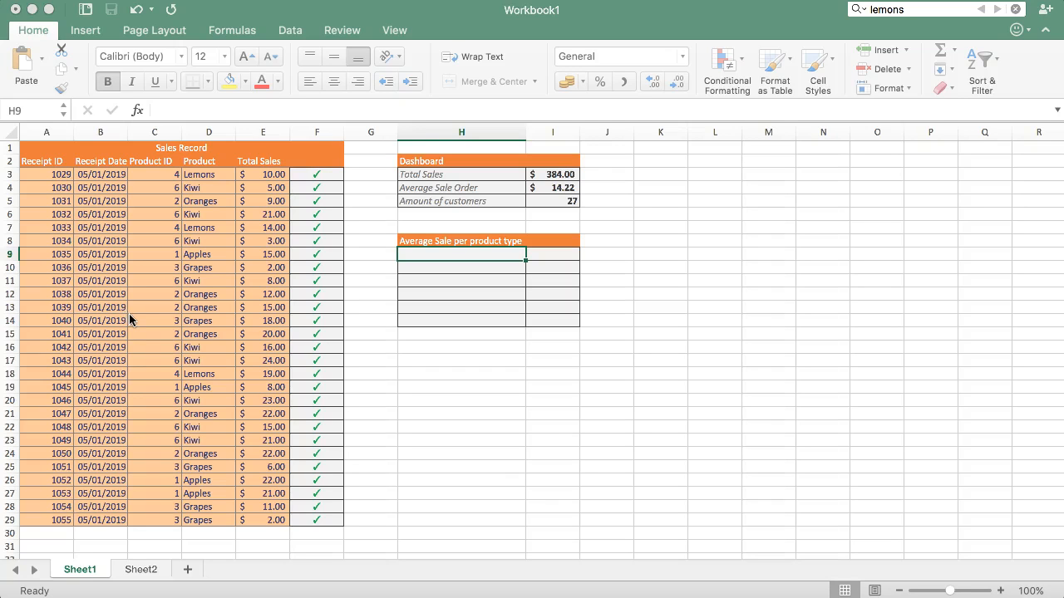
List IDs 1–6 in K2:K7 beside names Apples, Oranges, Grapes, Lemons, Melon, Kiwi in L2:L7
left_click(661, 165)
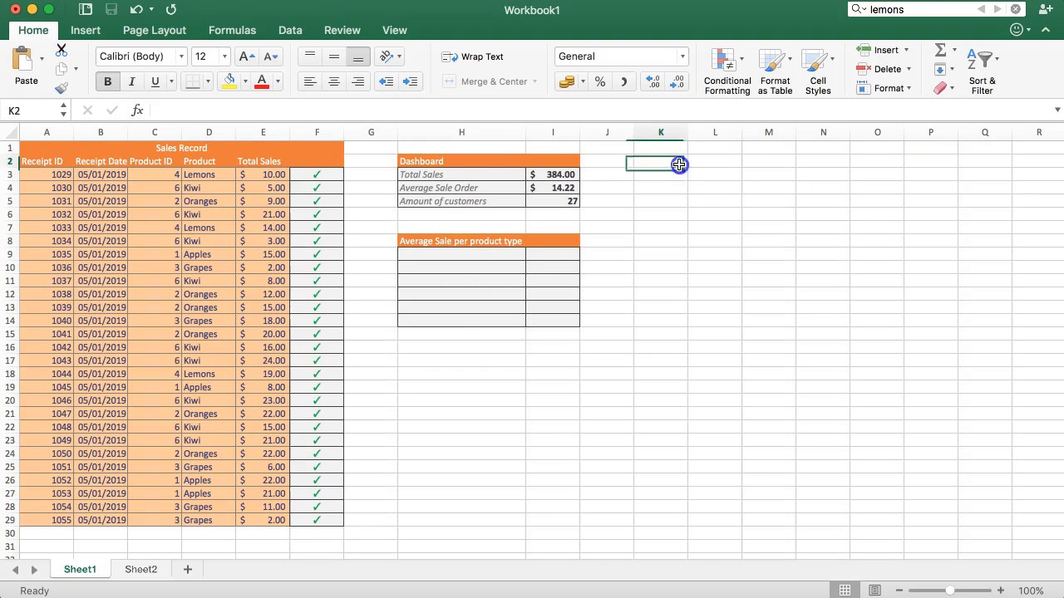
mouse_move(662, 162)
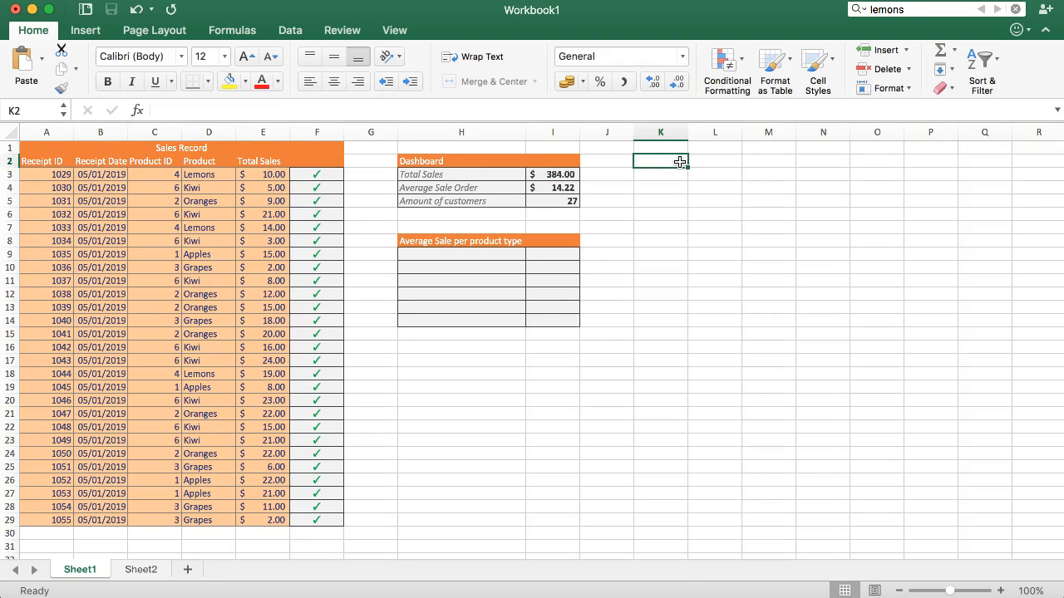
left_click(661, 174)
type("2")
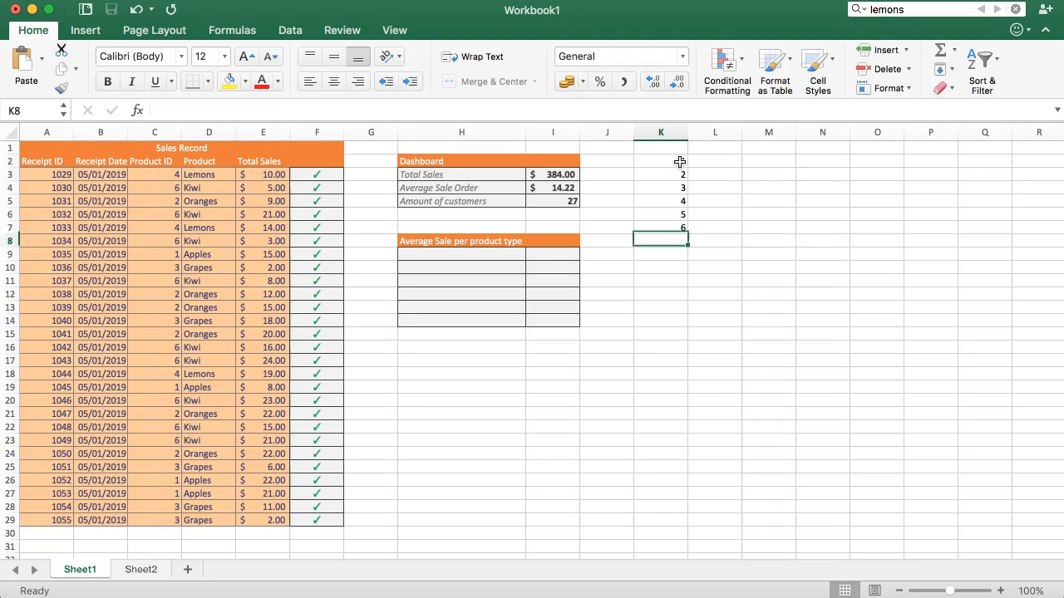
left_click(715, 159)
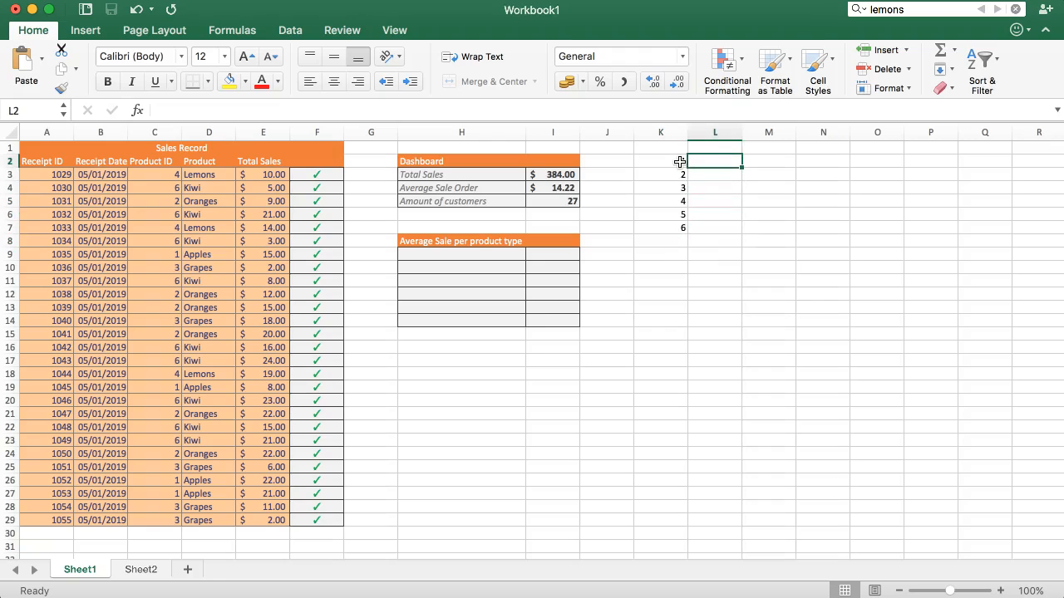
type("Apples")
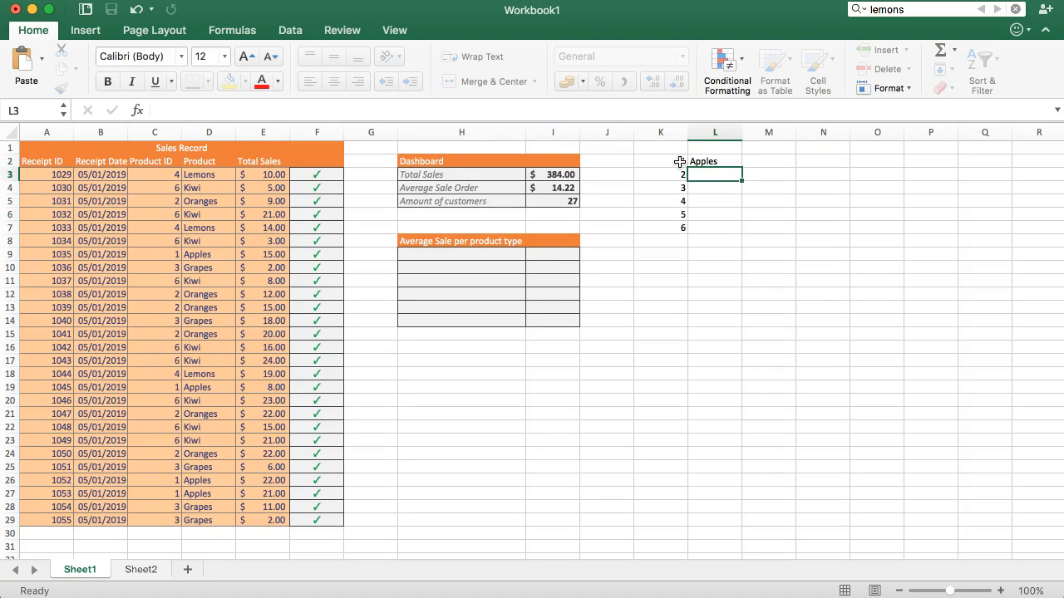
type("O")
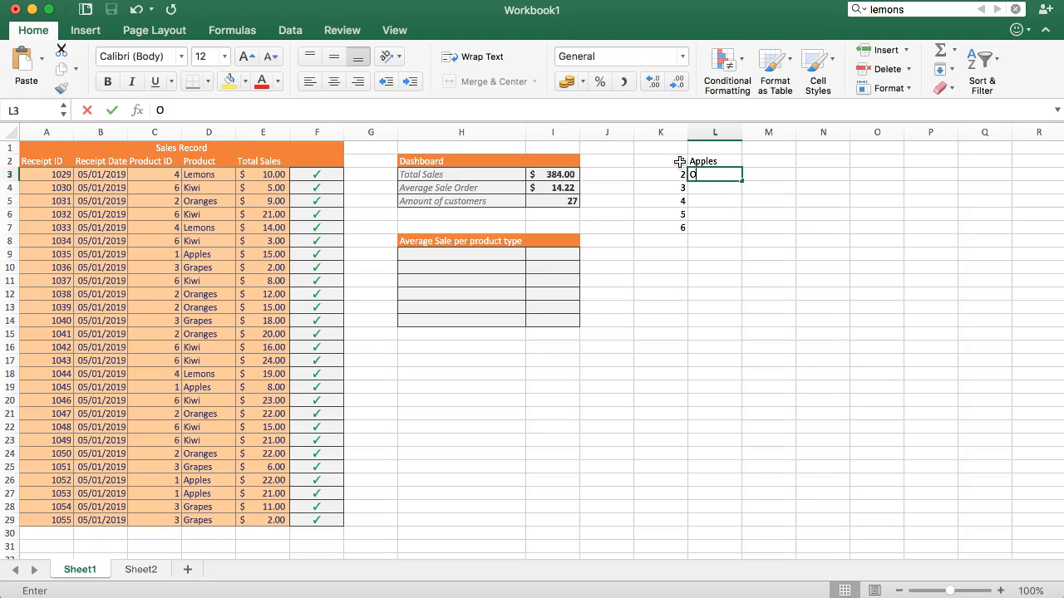
type("Oranges")
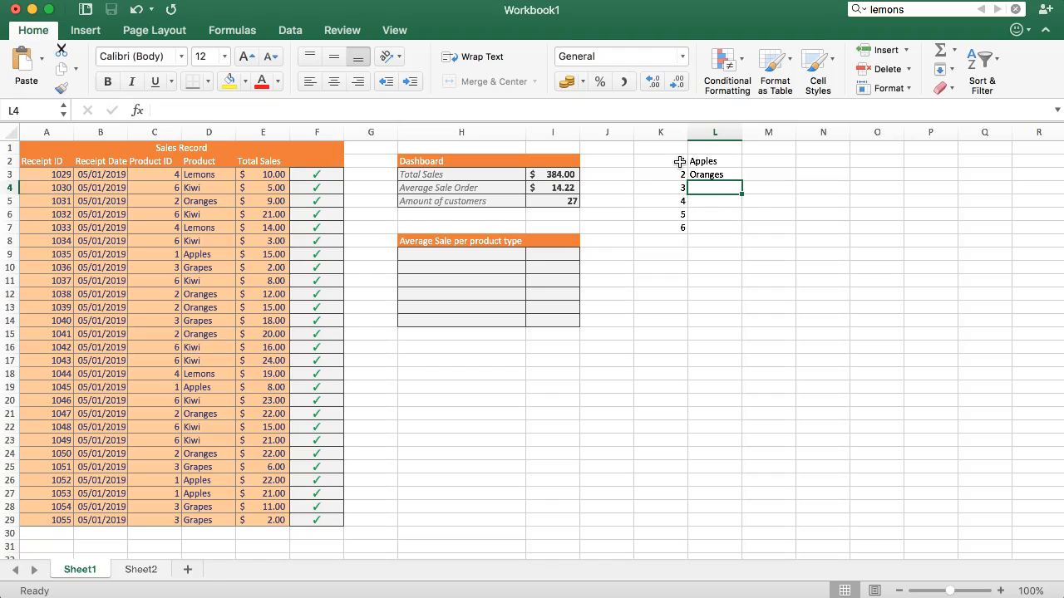
type("Grapes")
left_click(715, 228)
type("Kiwi")
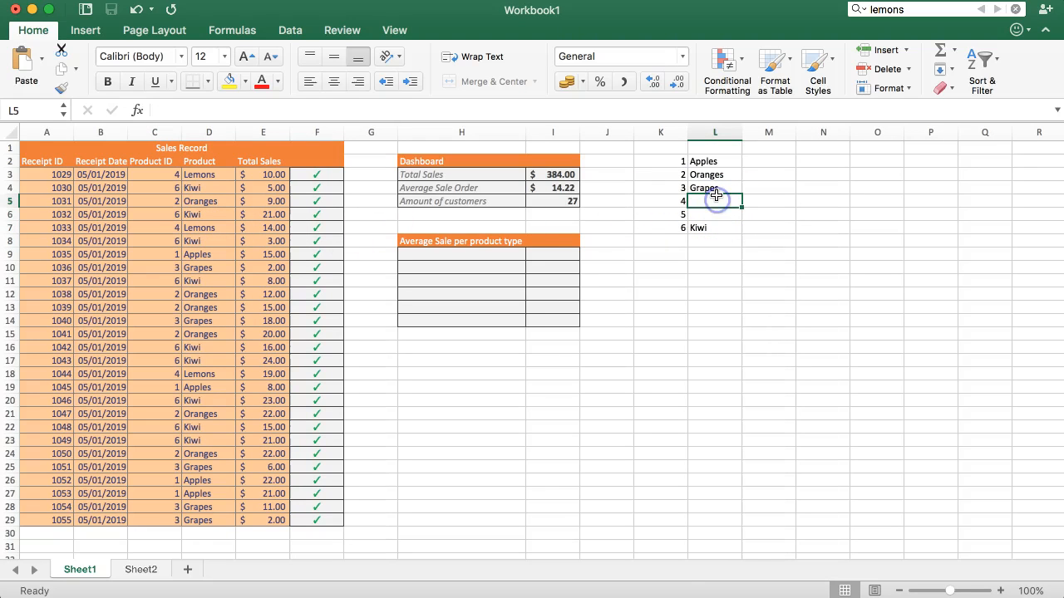
type("Leo")
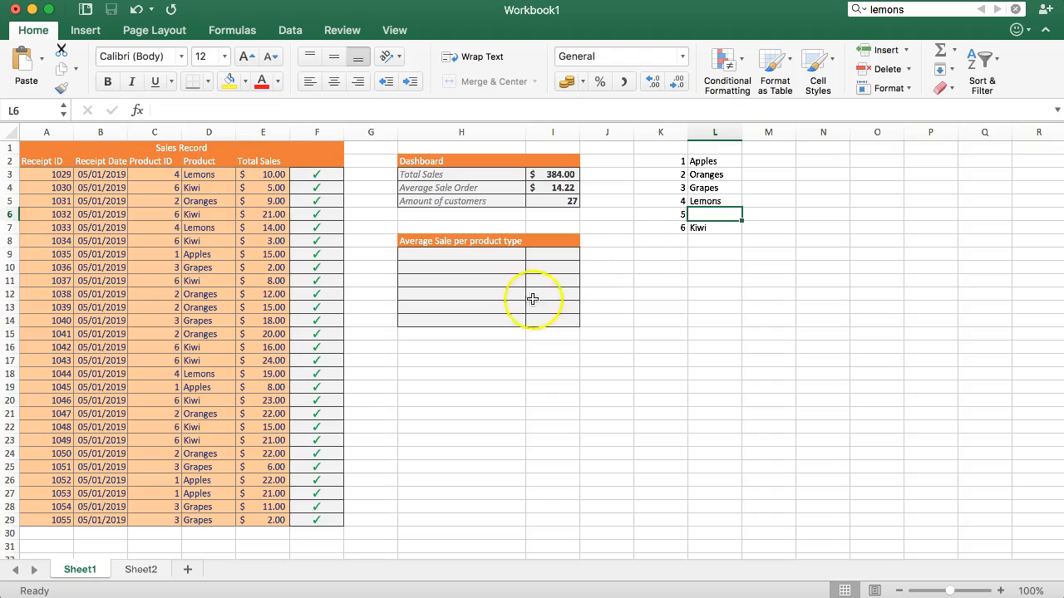
mouse_move(153, 519)
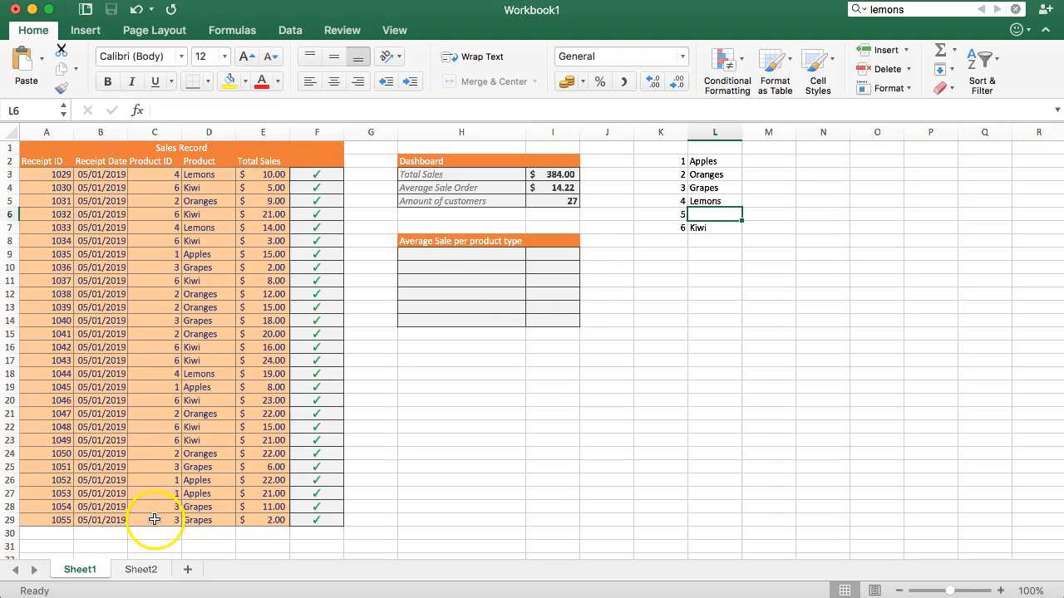
mouse_move(728, 185)
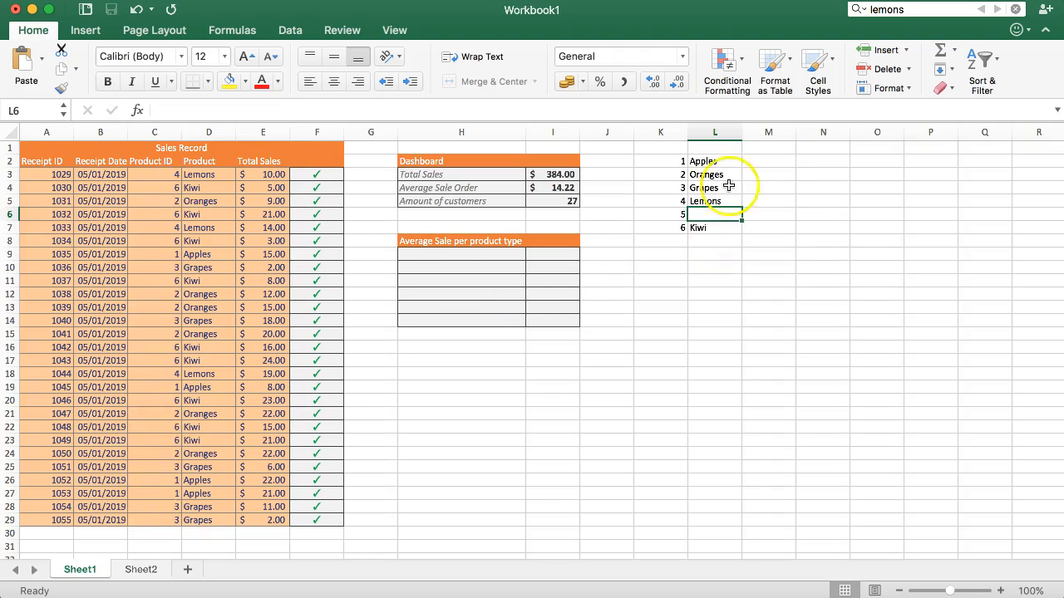
type("Melon")
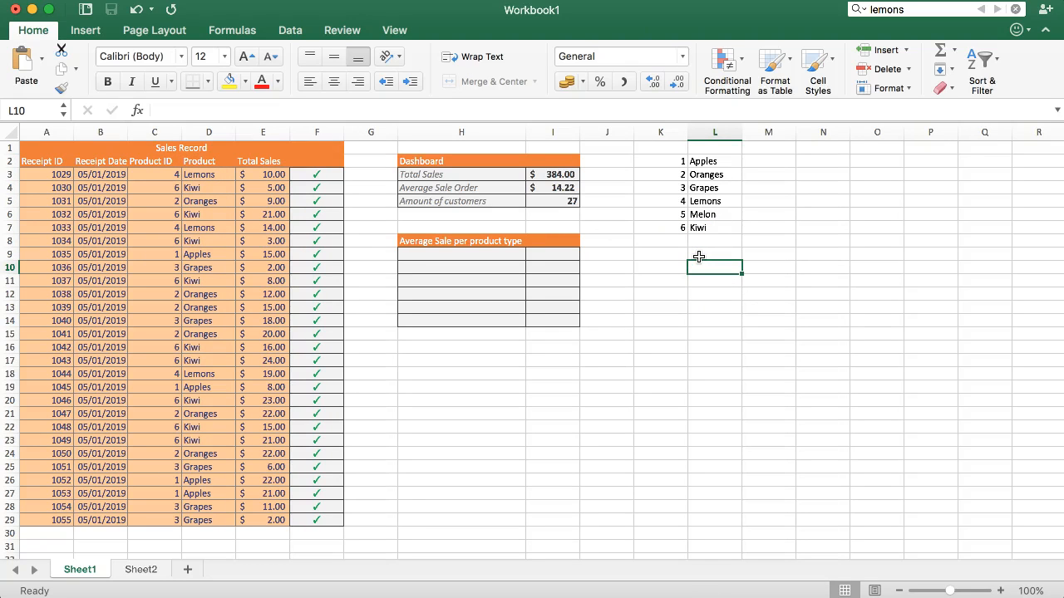
mouse_move(423, 519)
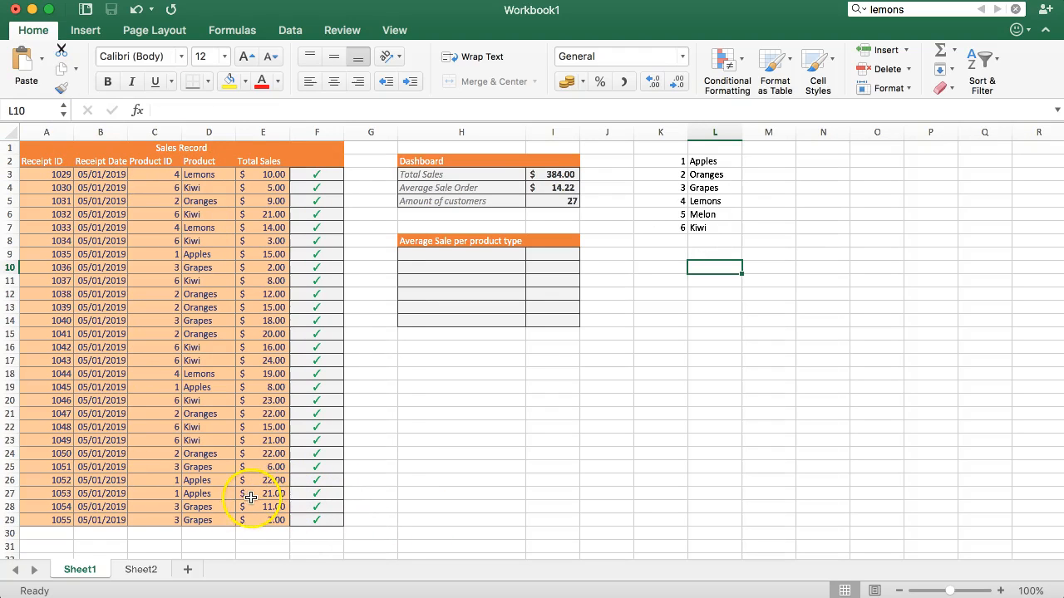
mouse_move(140, 369)
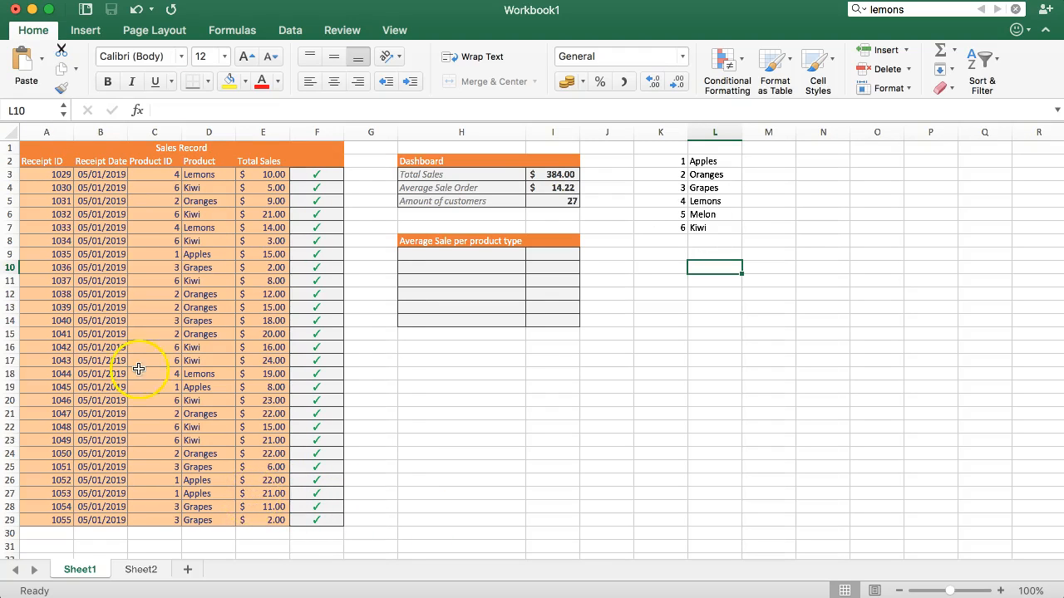
mouse_move(665, 164)
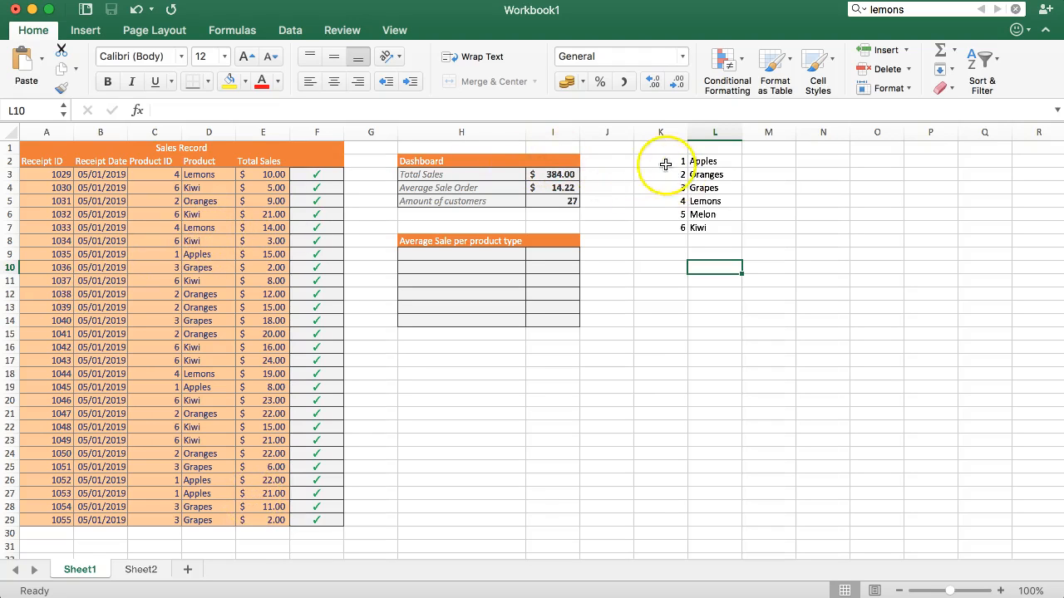
left_click_drag(662, 161, 714, 228)
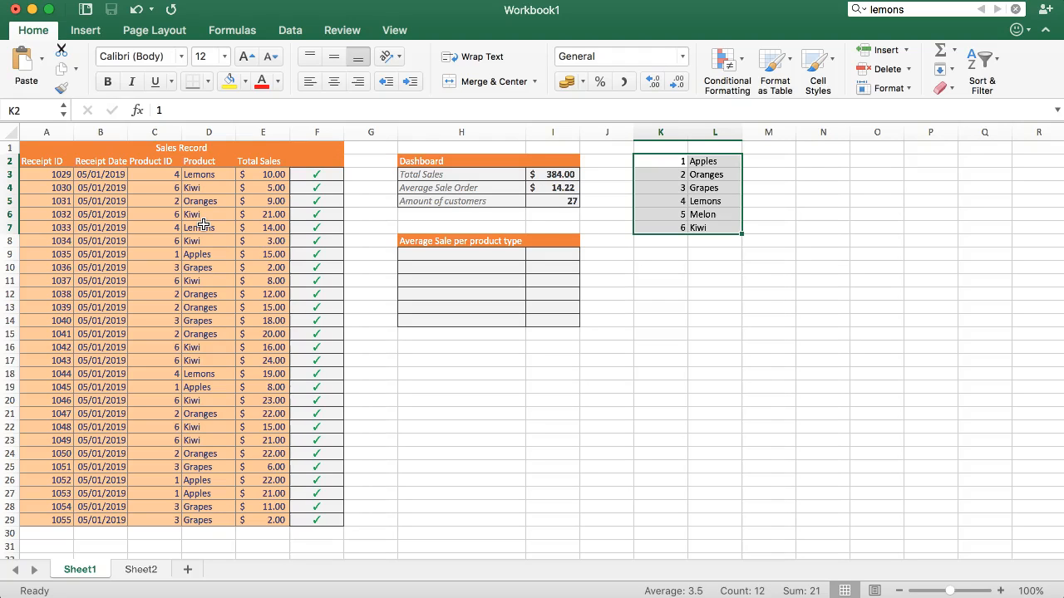
left_click_drag(153, 175, 153, 372)
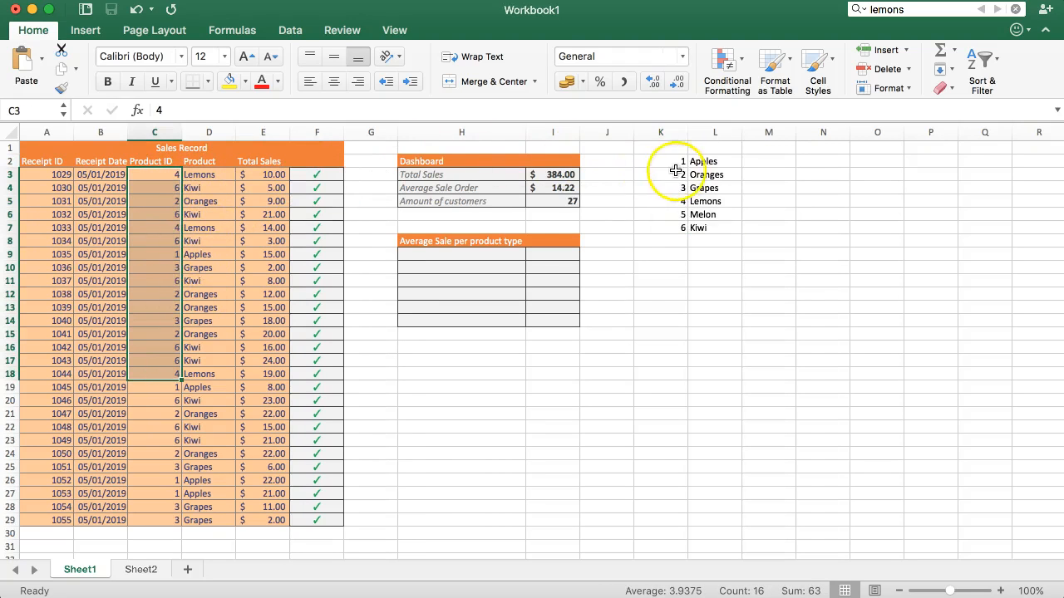
left_click(662, 162)
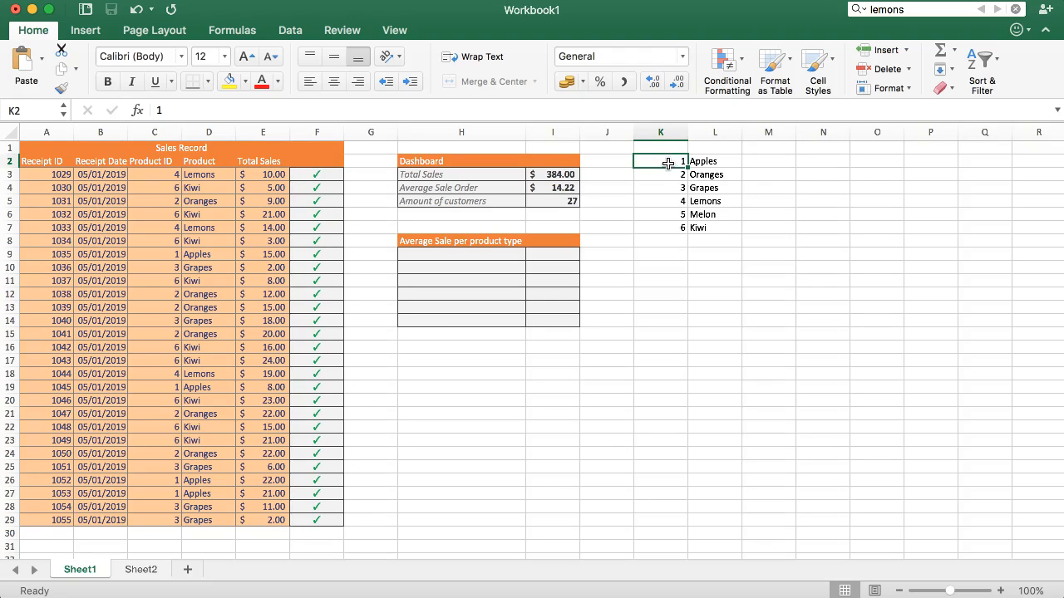
mouse_move(607, 236)
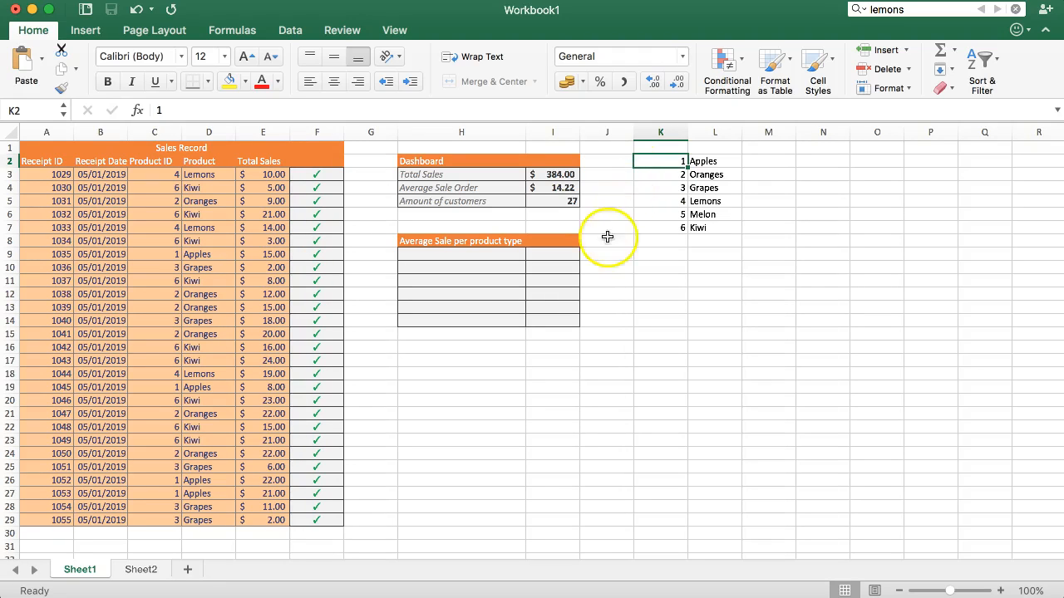
left_click(463, 254)
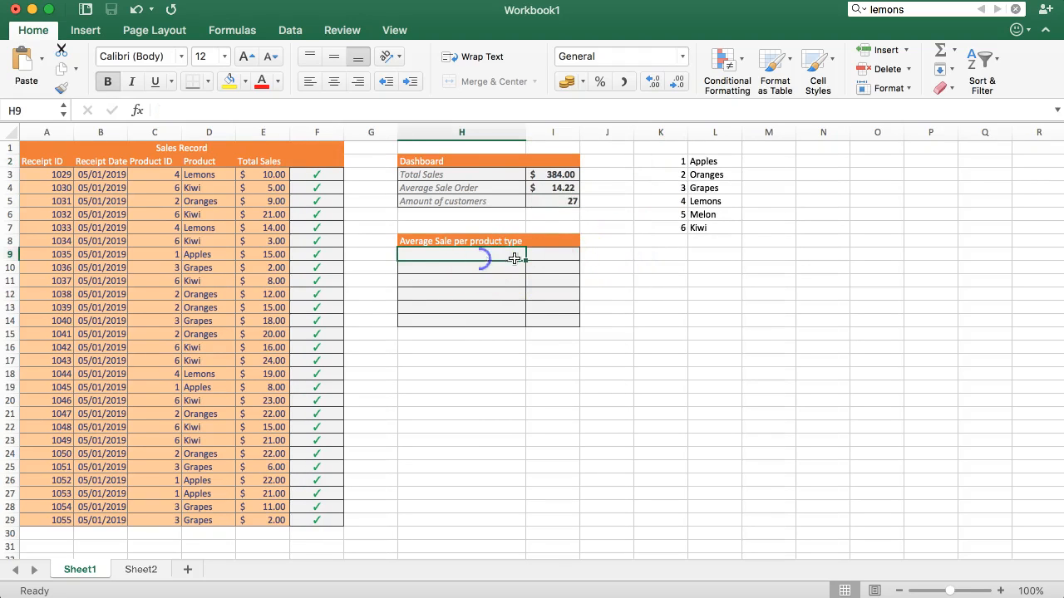
mouse_move(582, 229)
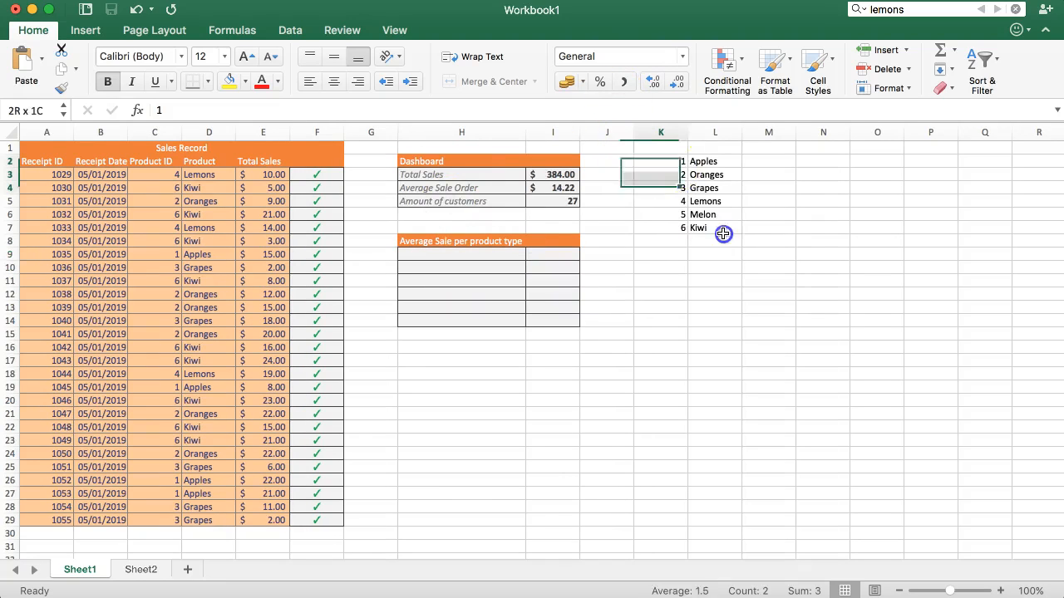
Head the list Product ID and Product Name, and change Apples to Apples Granny Smith
left_click_drag(662, 161, 715, 228)
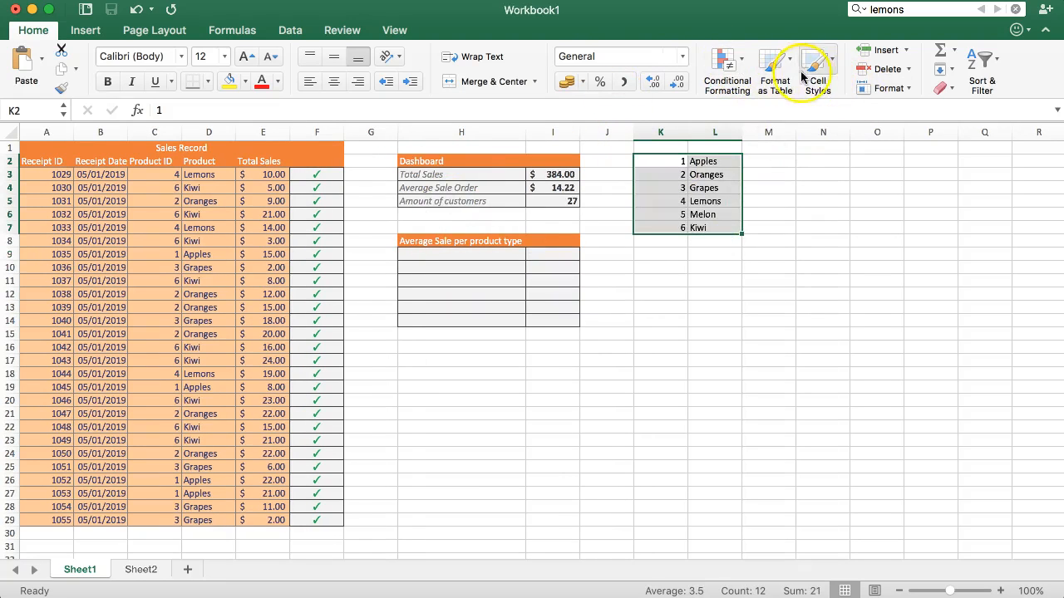
left_click(818, 74)
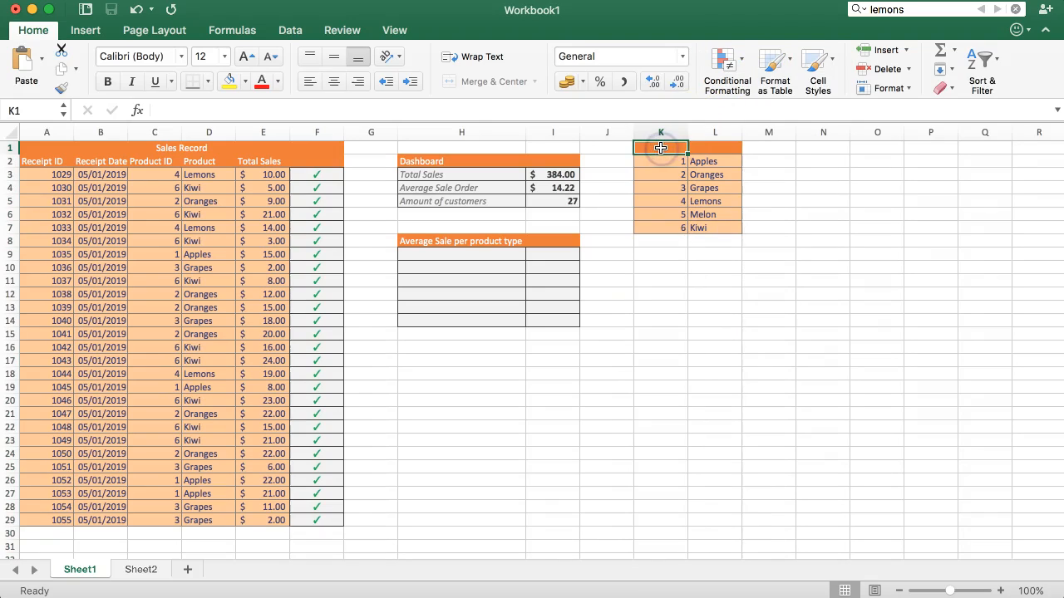
type("Product ID")
left_click(715, 148)
type("Product Nam")
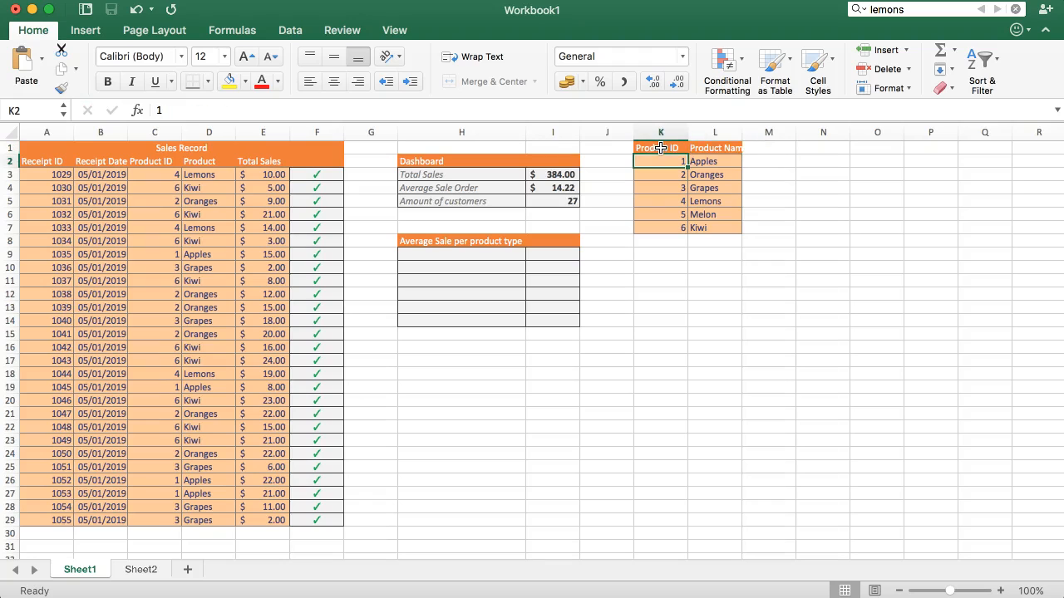
left_click(714, 160)
type(" G")
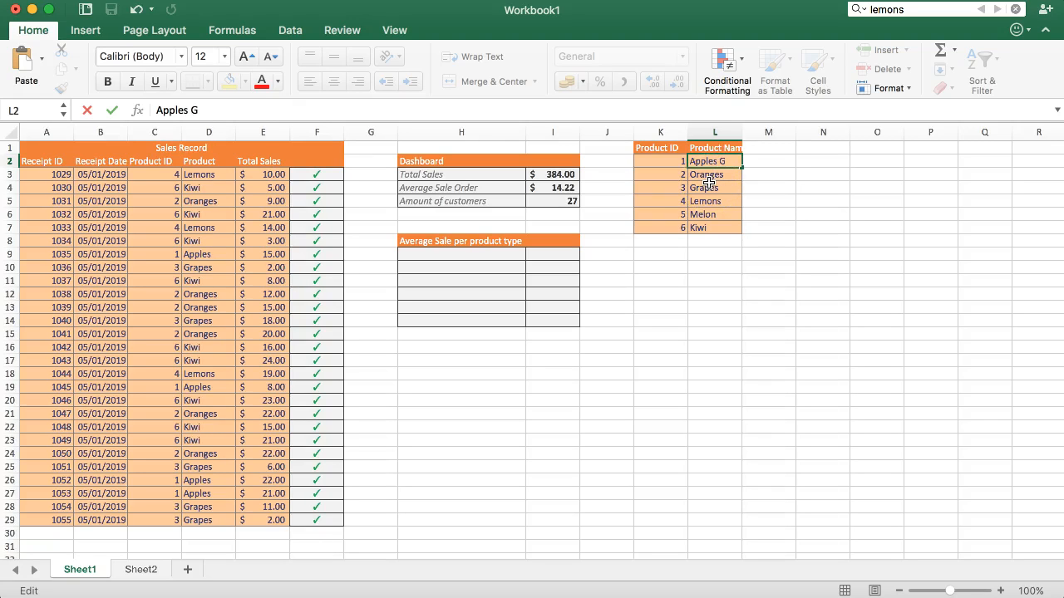
type("ranny Smith")
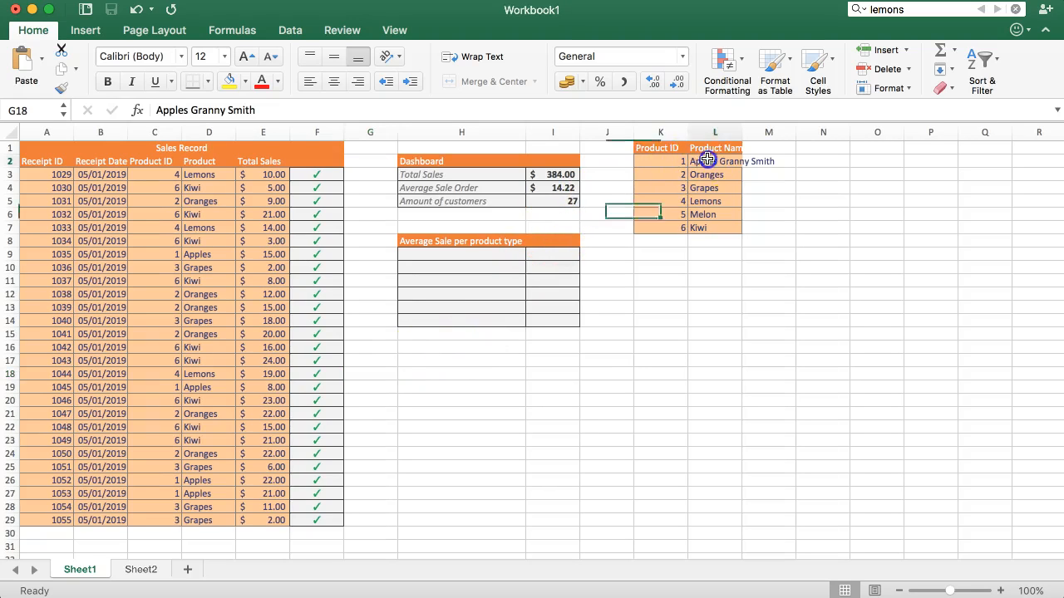
Begin =VLOOKUP( in H9, the average-sale table's first cell, with the Formula Builder ready
left_click(464, 256)
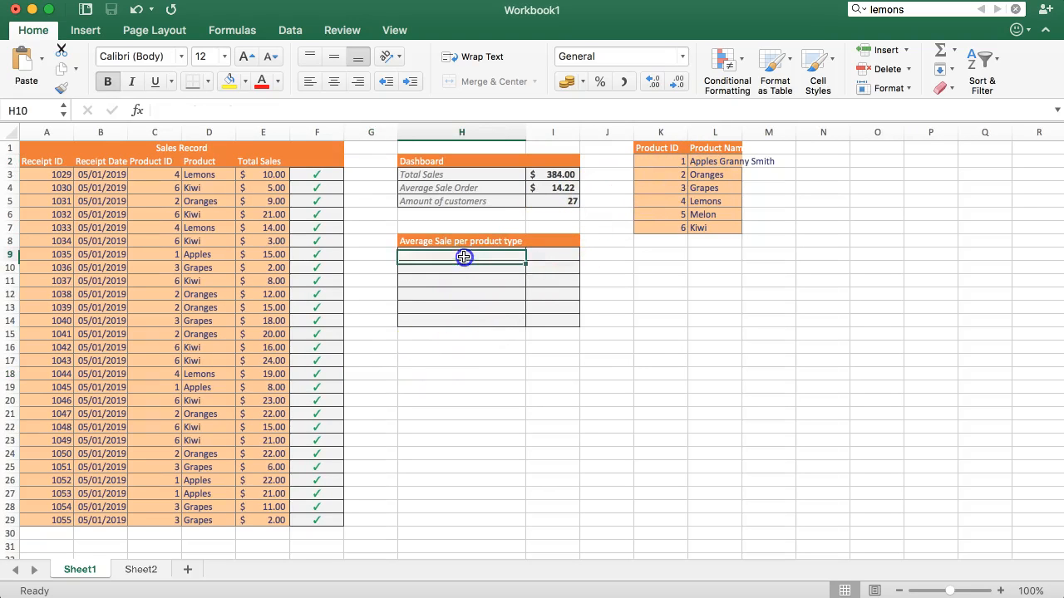
left_click(552, 255)
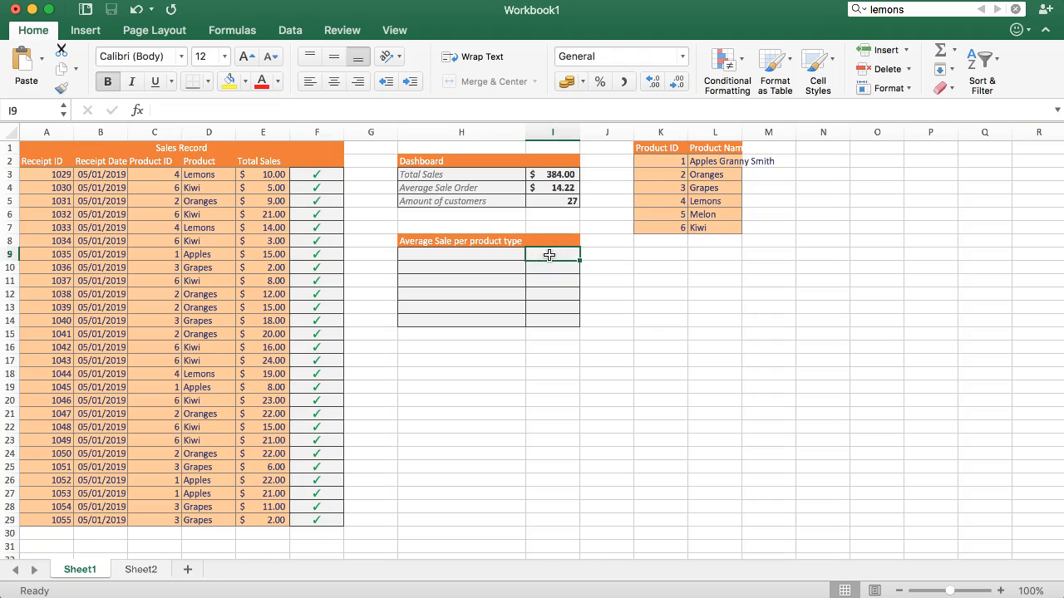
left_click(462, 254)
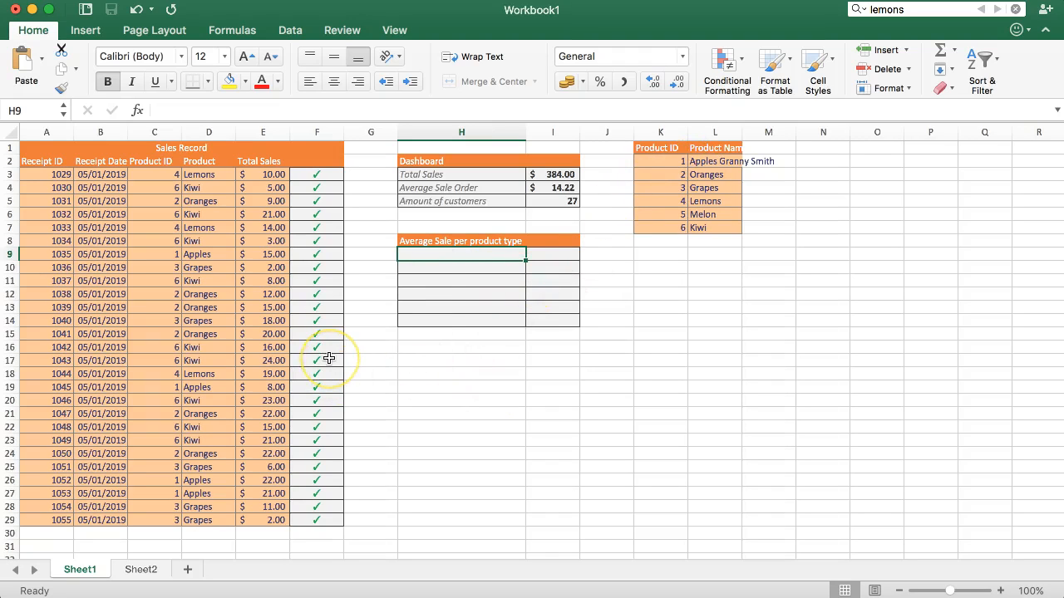
type("=")
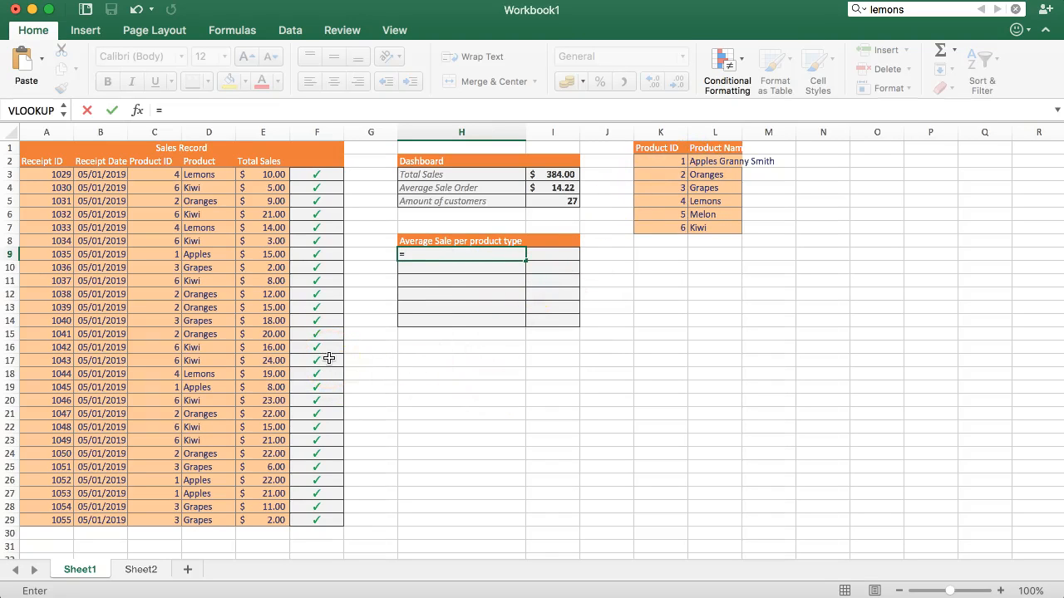
mouse_move(362, 296)
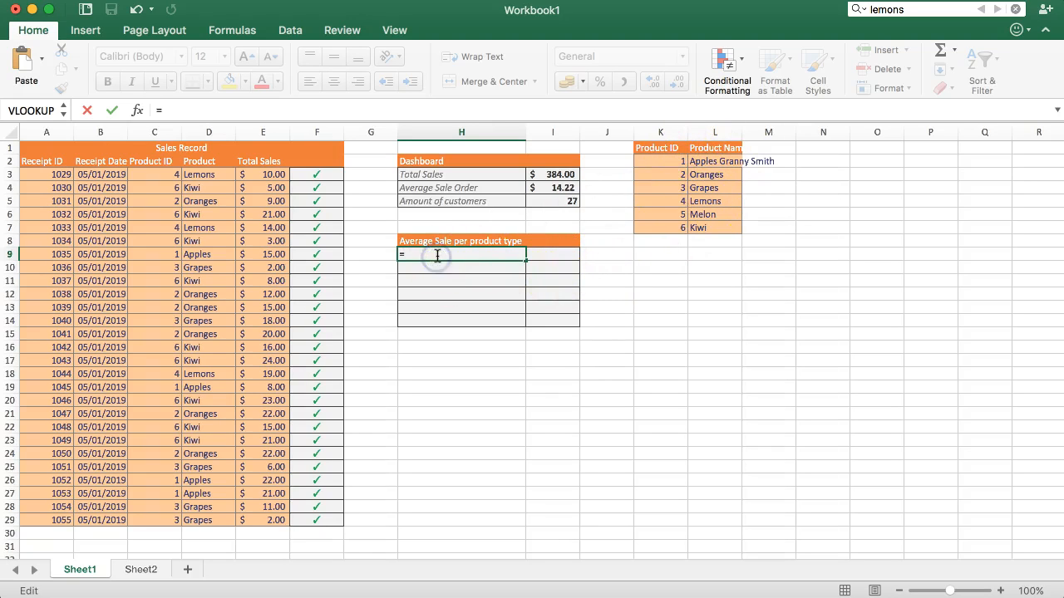
type("VLO")
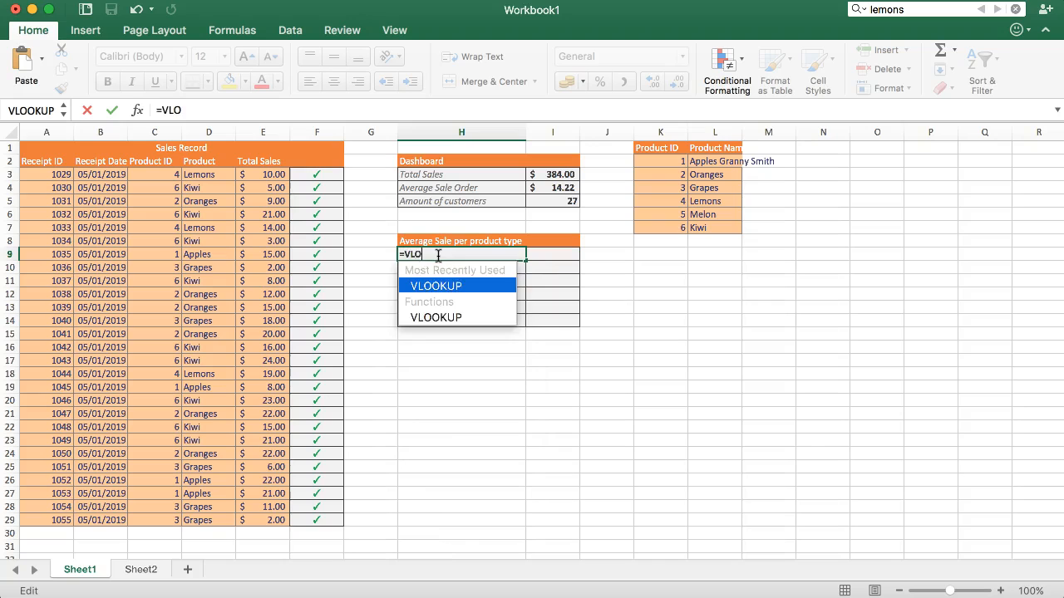
type("OKUP(")
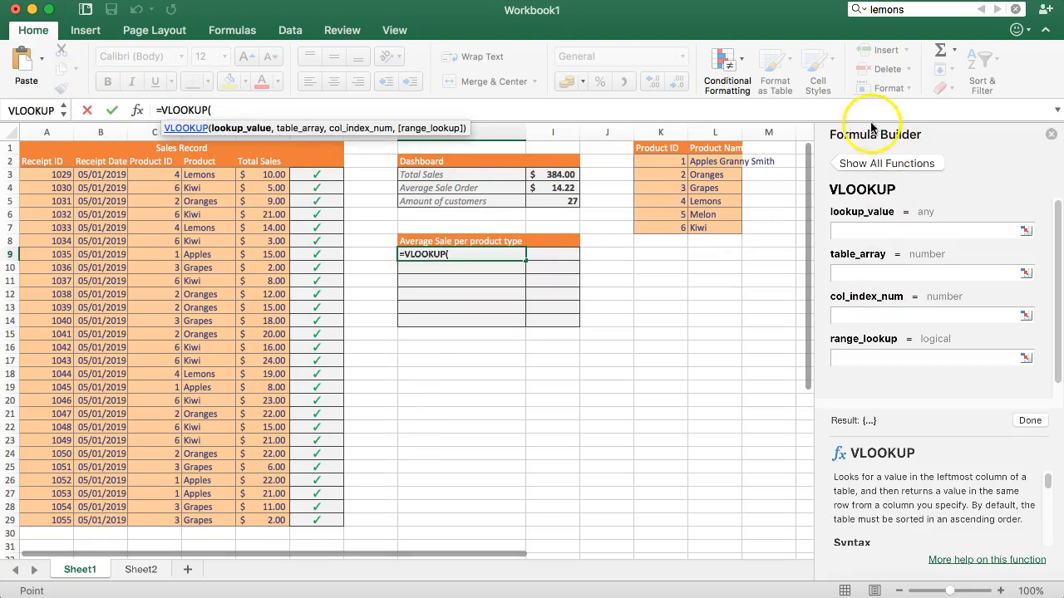
left_click(931, 229)
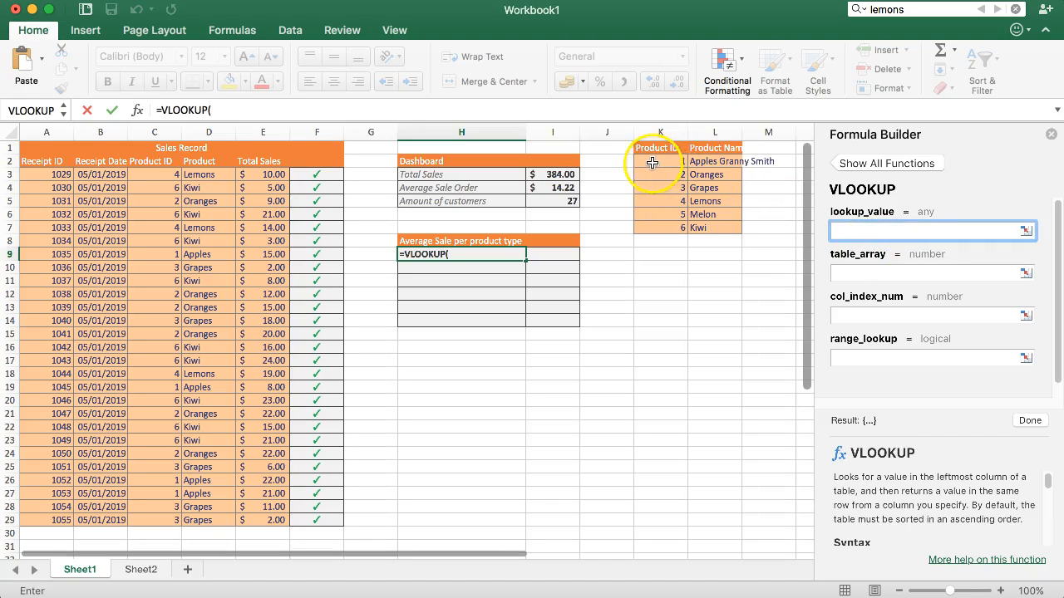
Point lookup_value at K2, then abandon the VLOOKUP draft leaving H9 empty
left_click(660, 161)
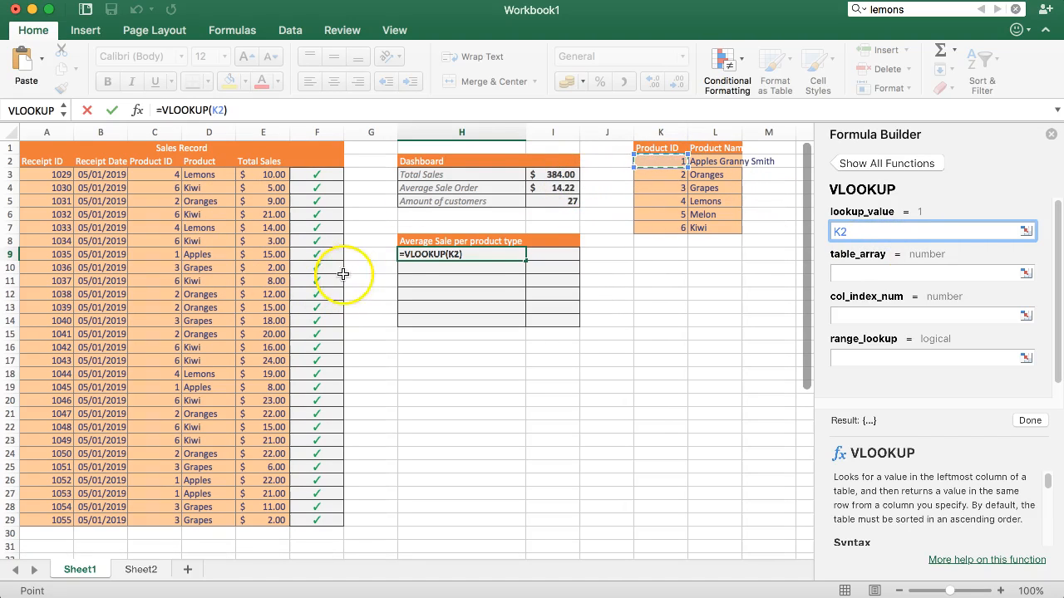
type("1")
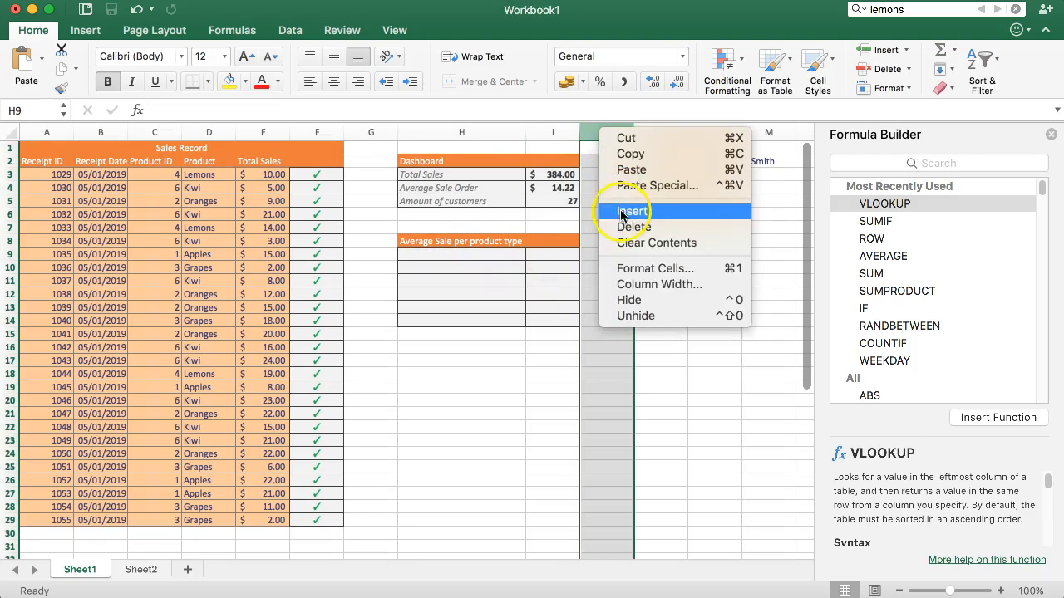
Insert a column before the lookup list and enter product IDs 1–6 in H9:H14
left_click(633, 209)
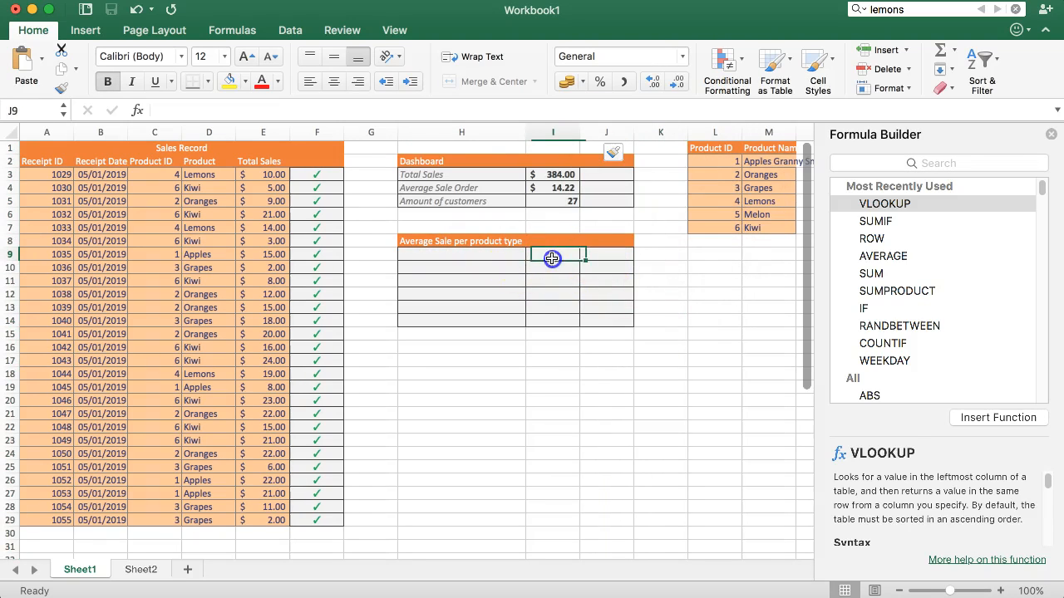
type("4")
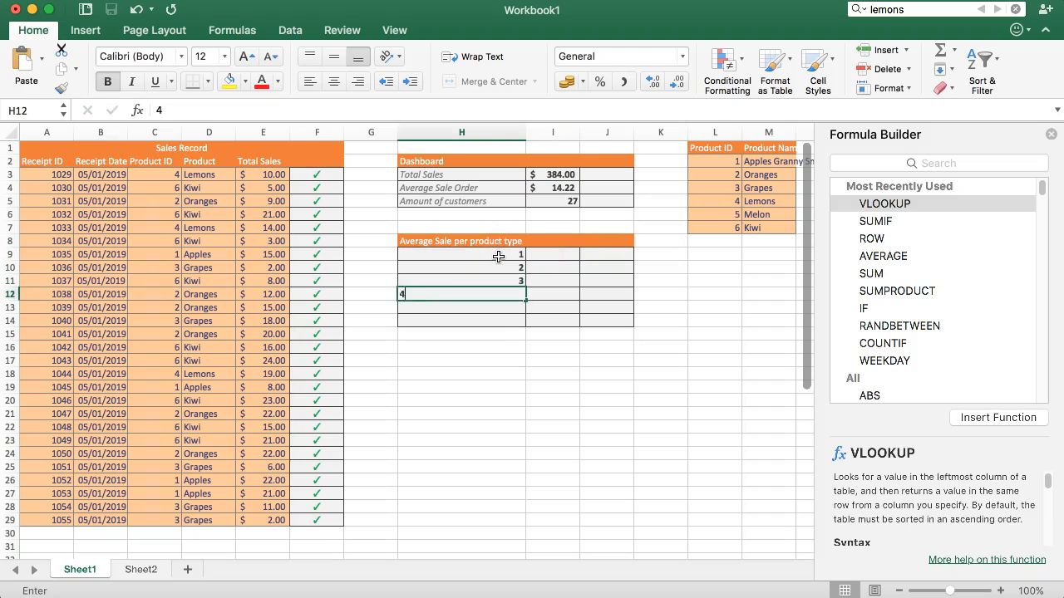
key("Enter")
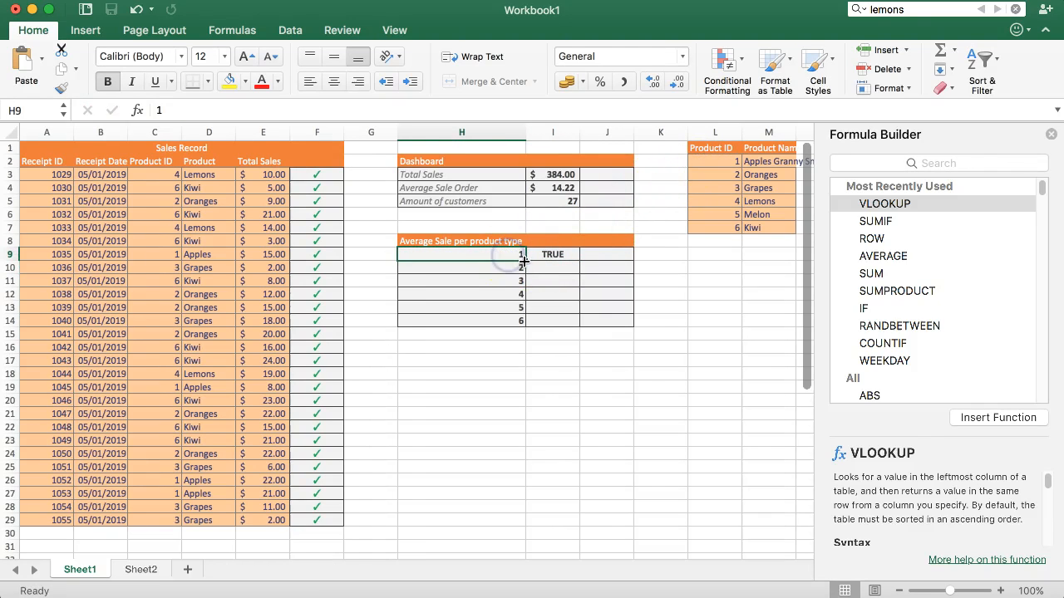
left_click(712, 158)
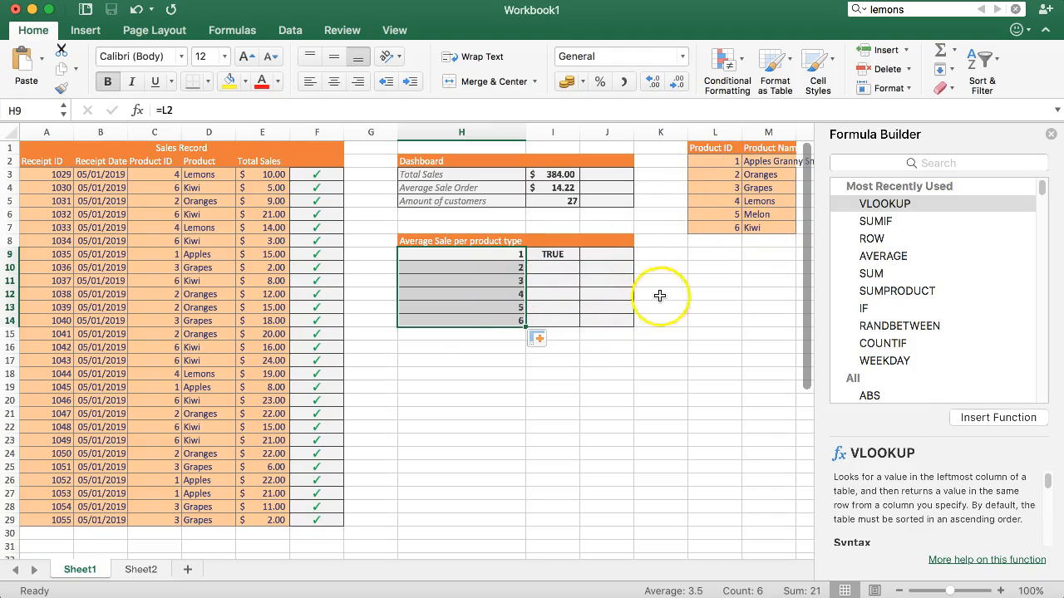
left_click(551, 255)
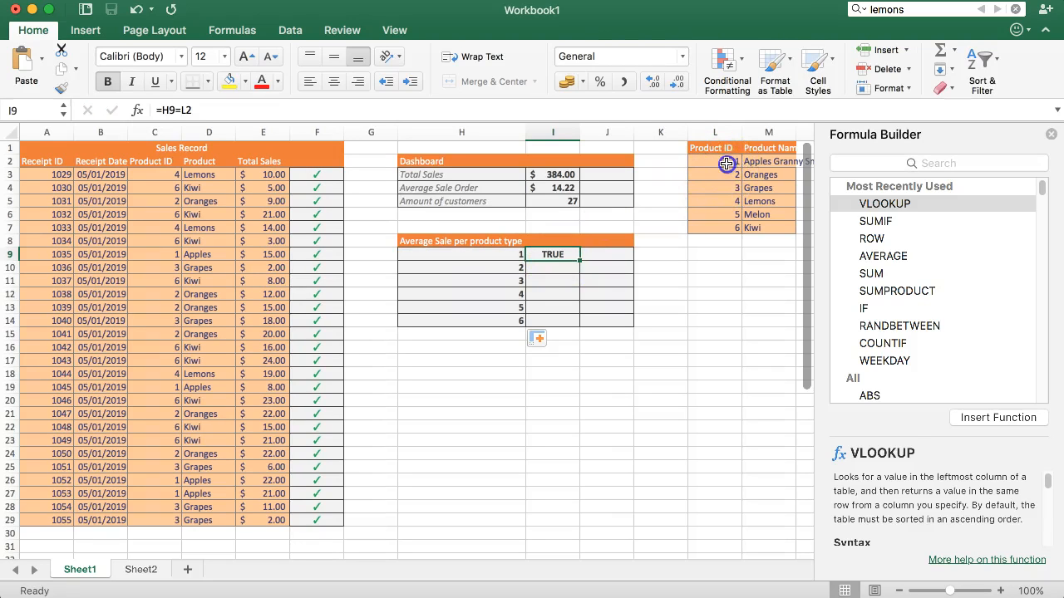
left_click(715, 174)
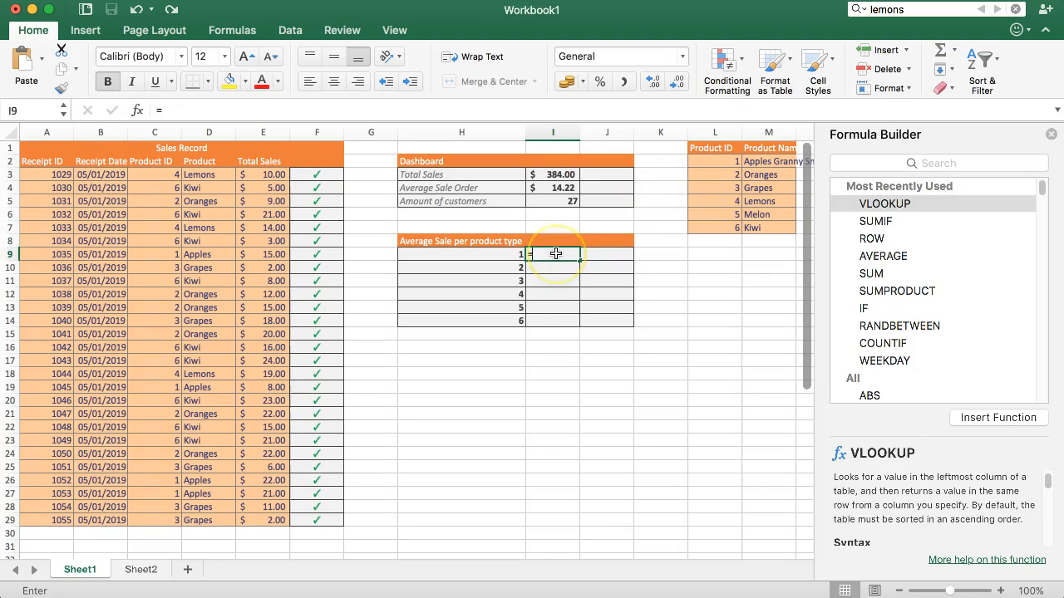
Build VLOOKUP in I9 with H9 as lookup value and the ID–name list L2:M7 as range
type("=VL")
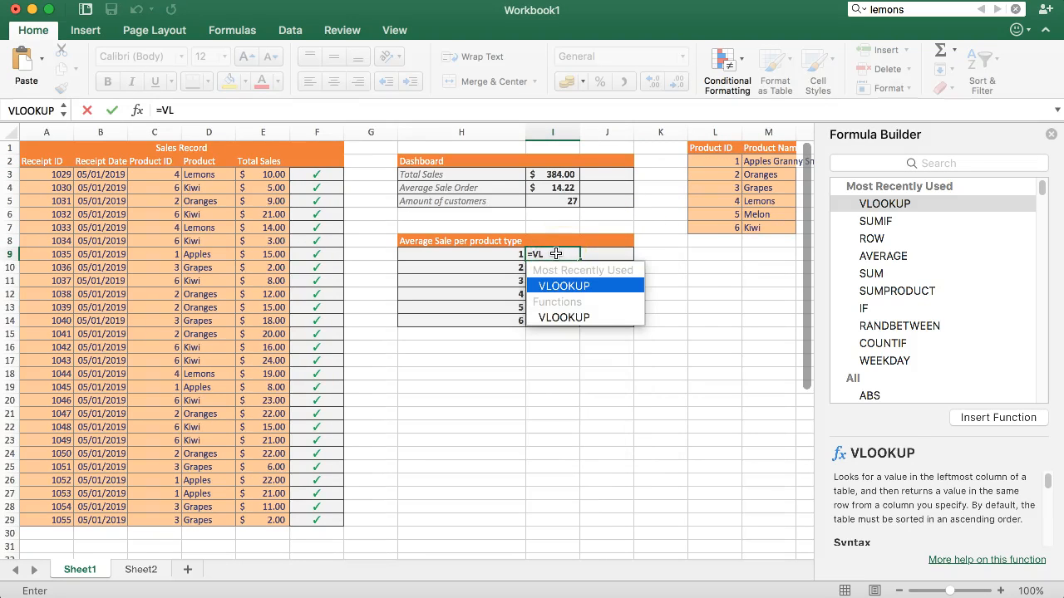
left_click(564, 285)
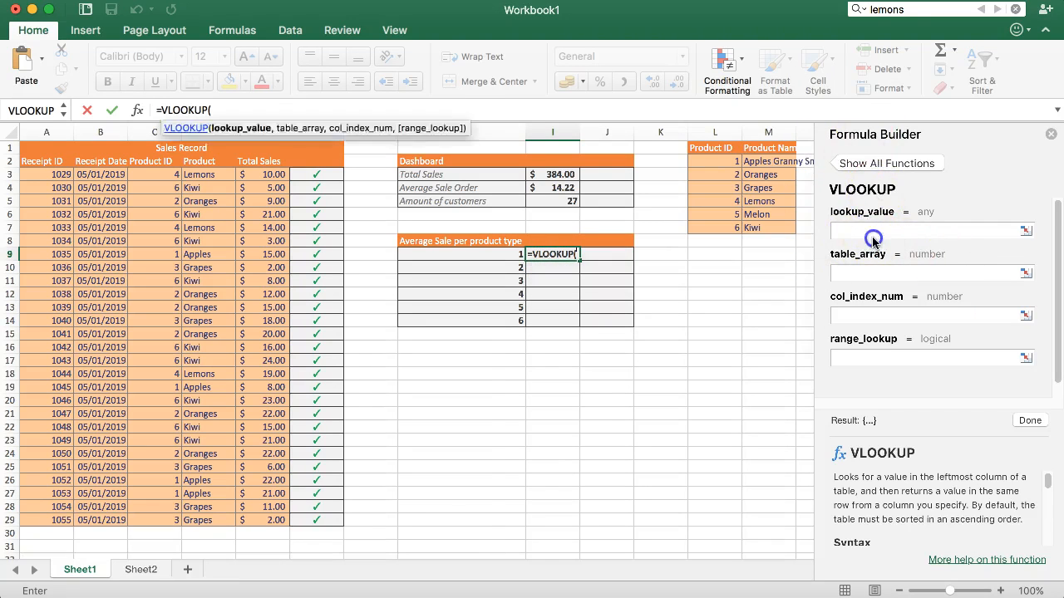
left_click(462, 254)
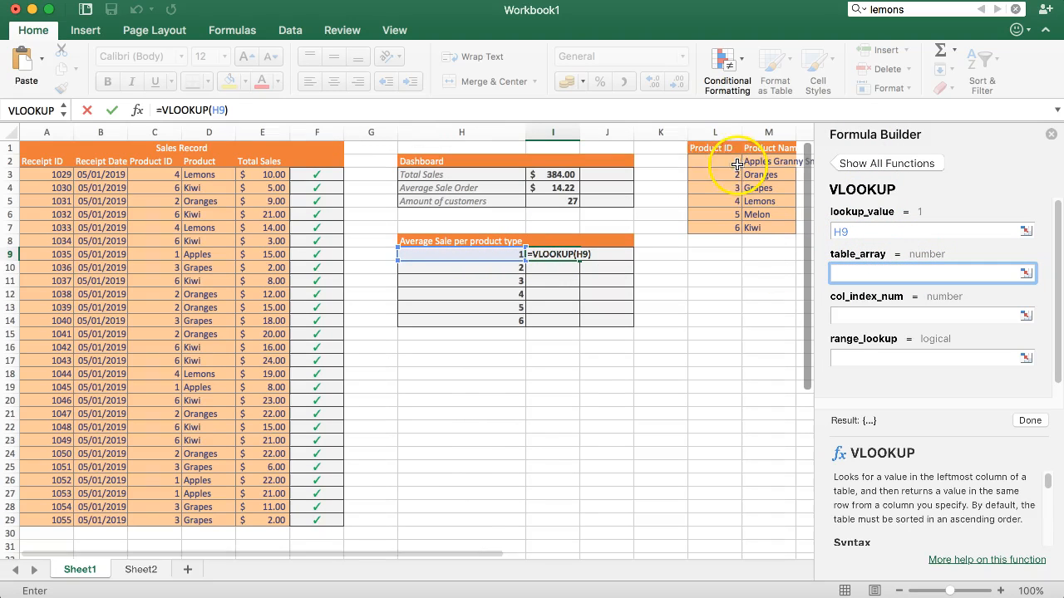
left_click_drag(715, 161, 768, 229)
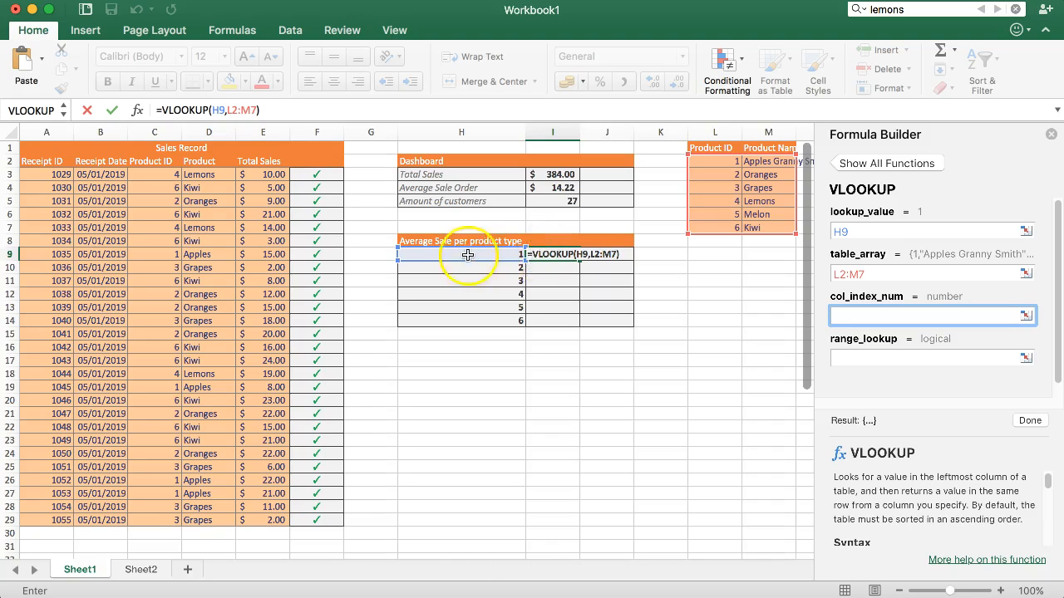
mouse_move(749, 174)
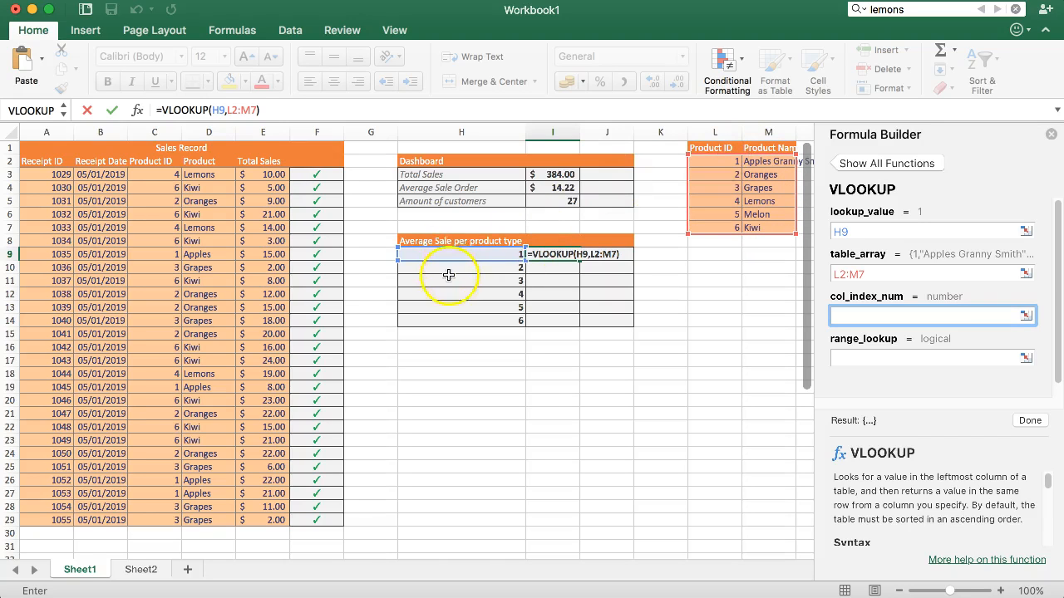
Set col_index_num to 2 and finish, so I9 returns Apples Granny Smith
left_click(708, 161)
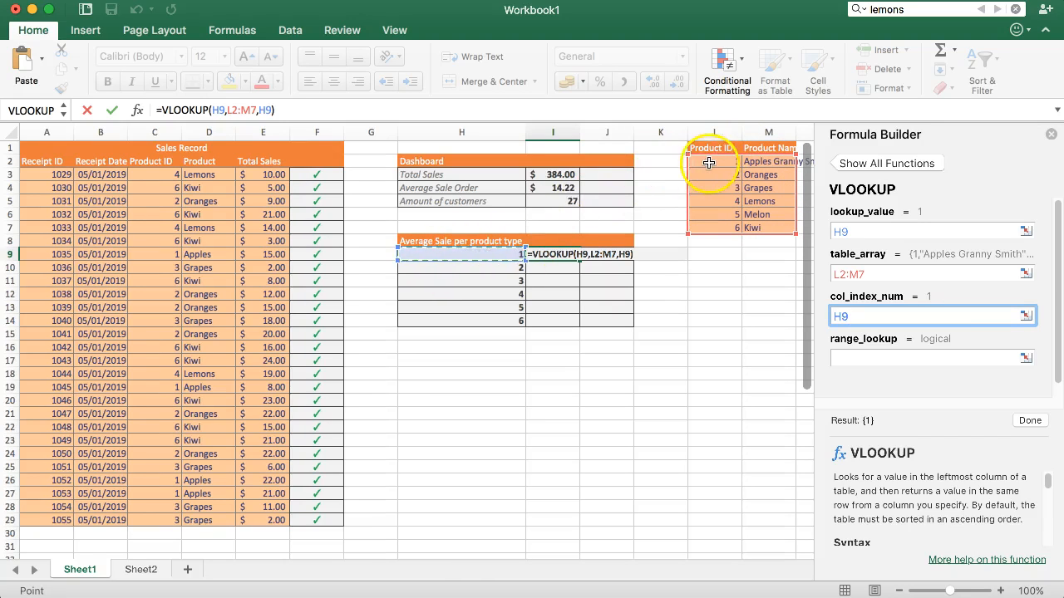
left_click(712, 163)
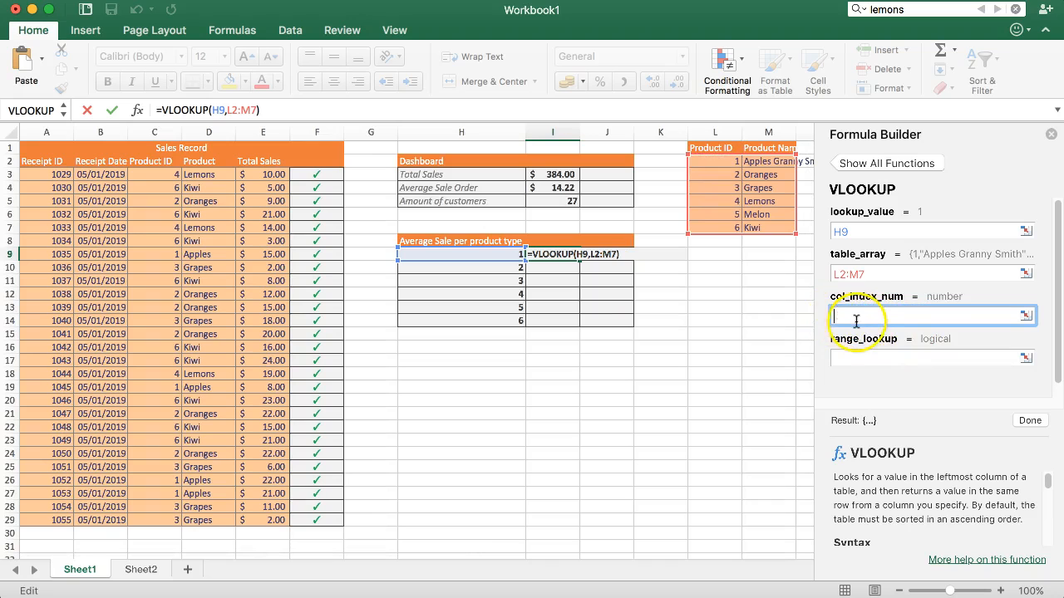
type("2")
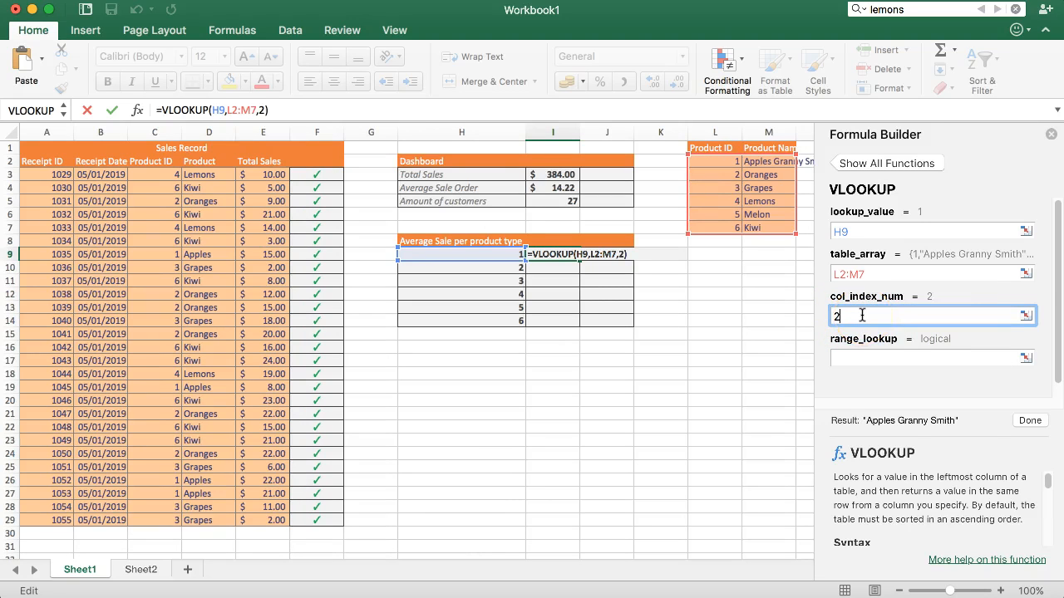
left_click(931, 358)
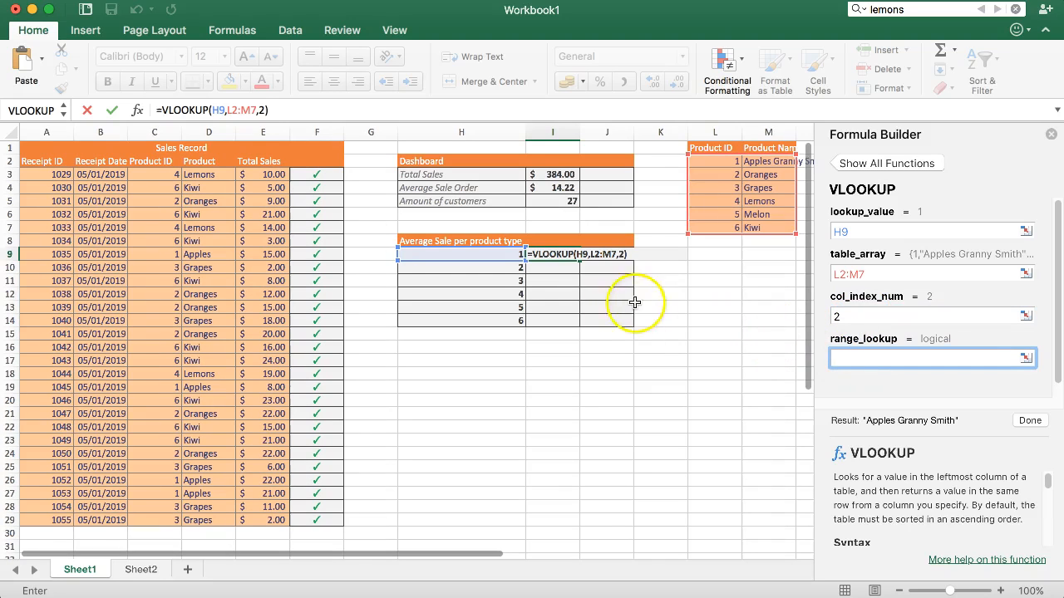
mouse_move(505, 253)
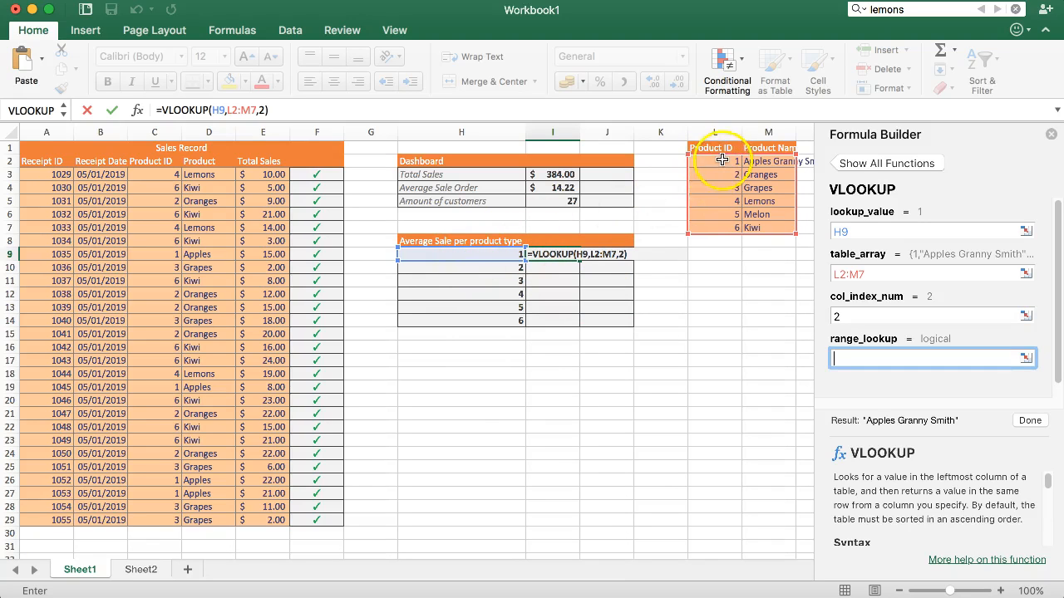
mouse_move(706, 218)
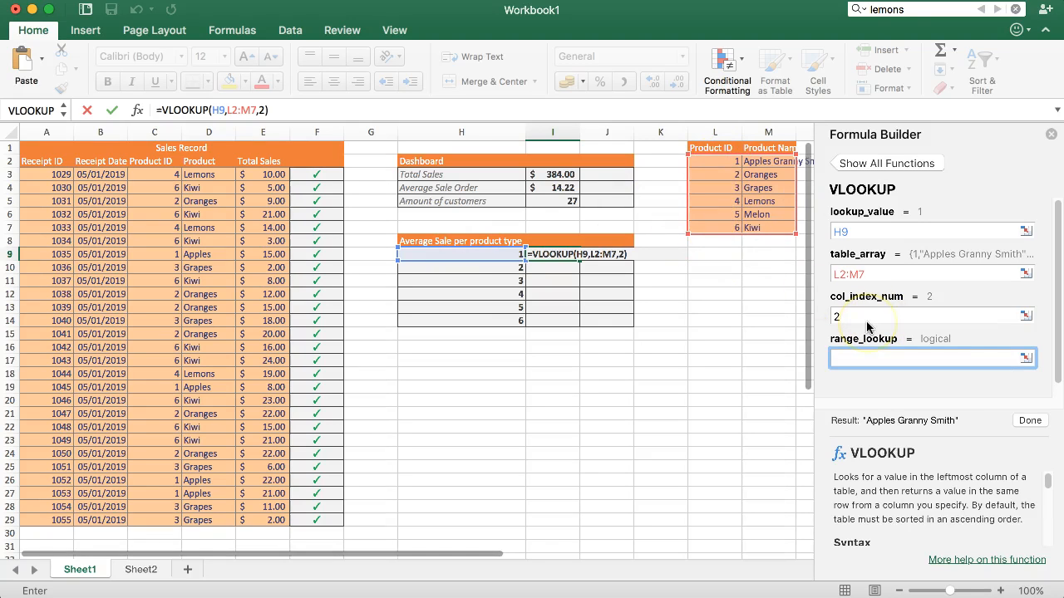
left_click(1031, 421)
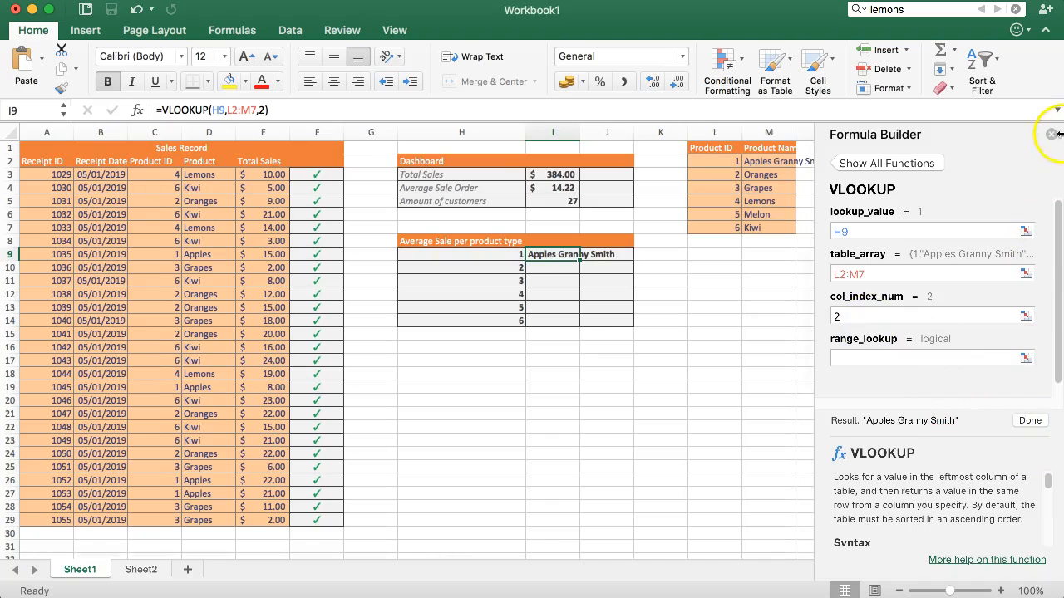
Fill the name lookup from I9 down to I14 so IDs 1–6 all show their product names
left_click(1051, 133)
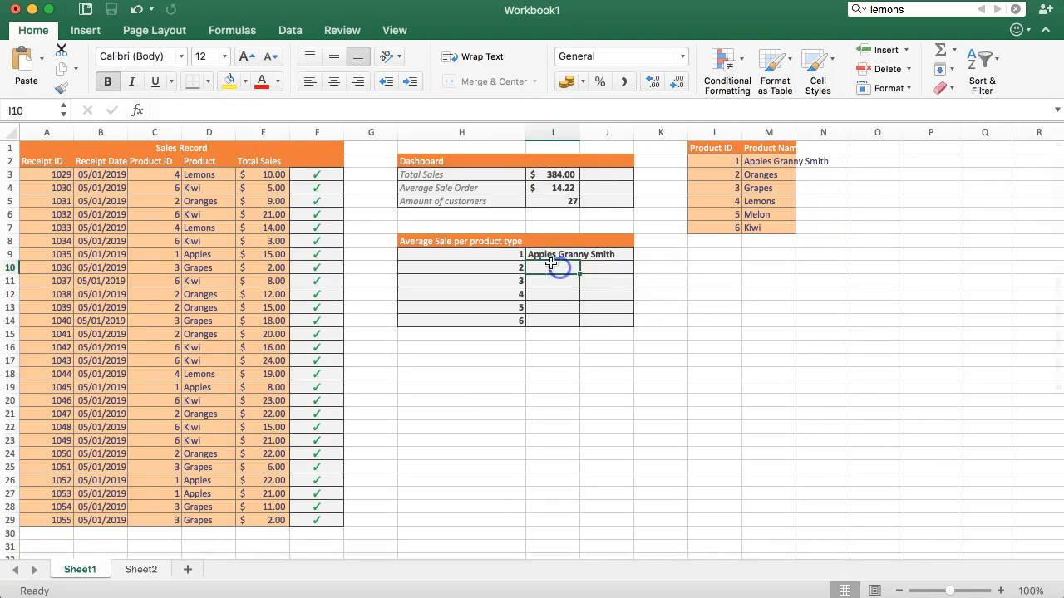
left_click(552, 253)
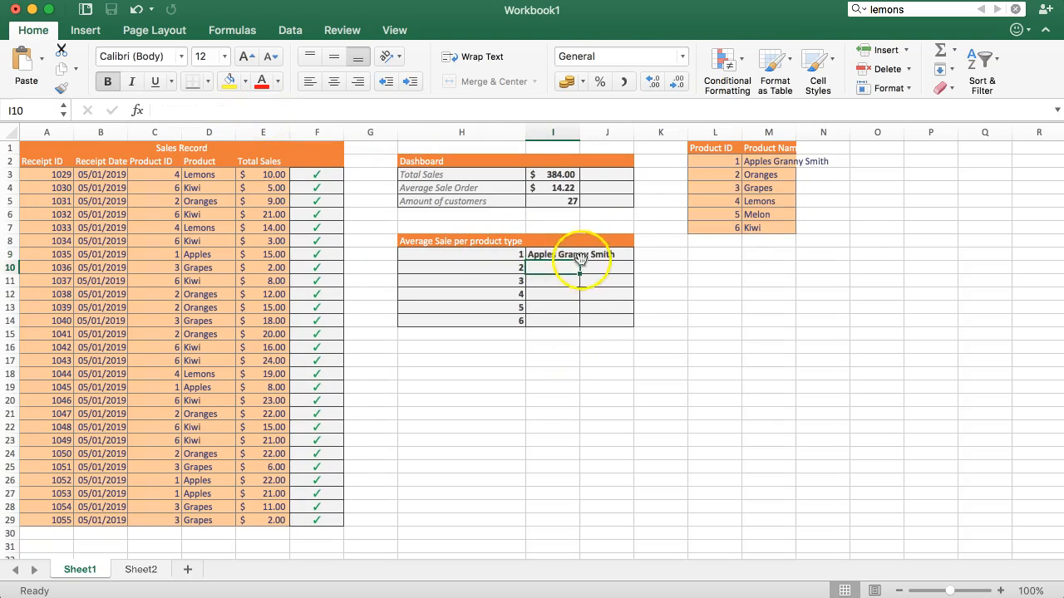
left_click_drag(575, 259, 576, 323)
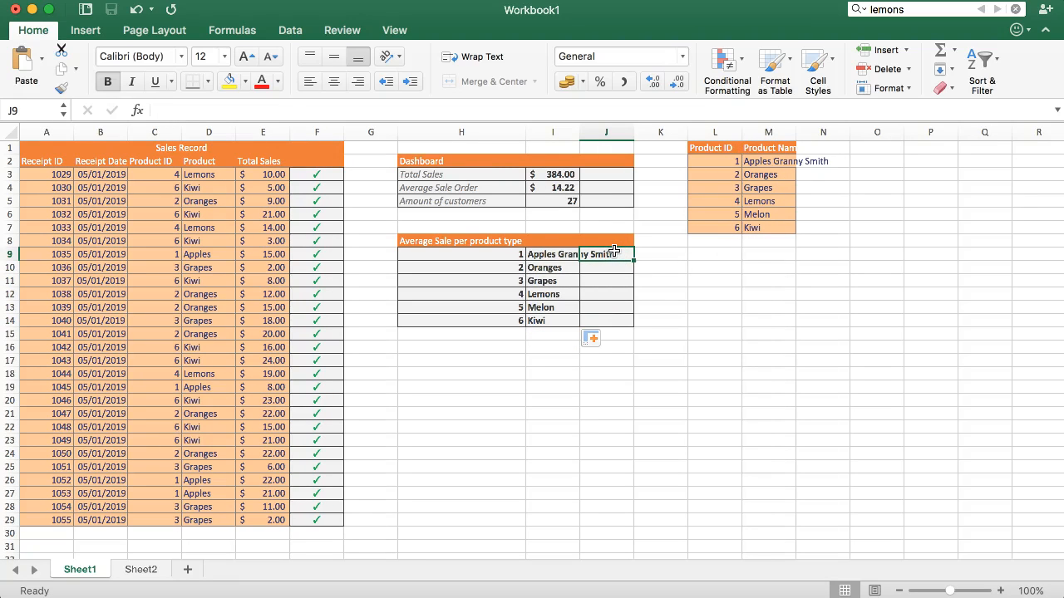
left_click(552, 252)
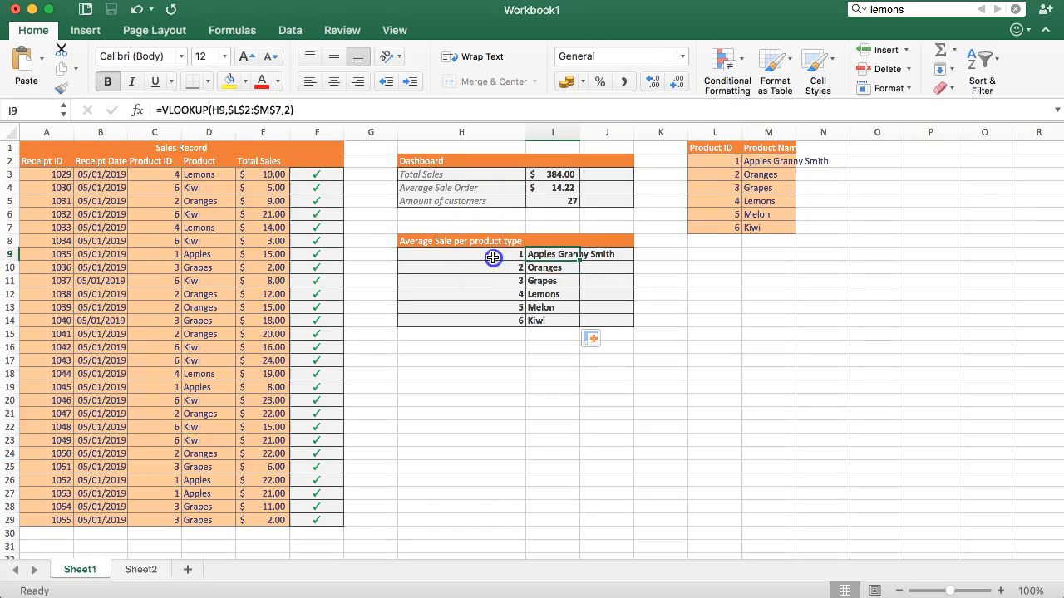
left_click(462, 254)
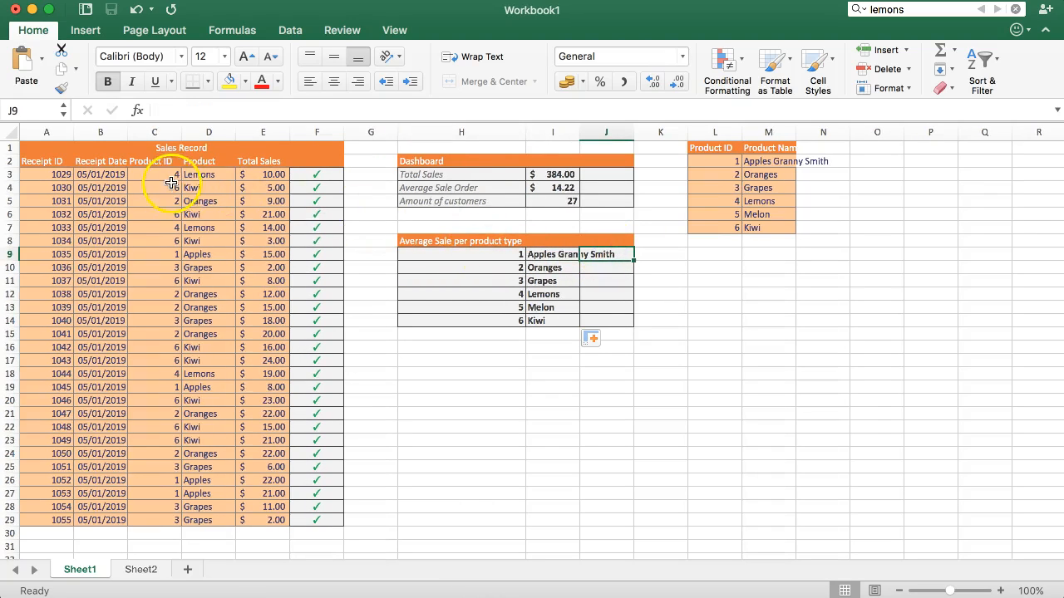
Change product 1's name in M2 back to Apples so the dashboard shows Apples
left_click(768, 161)
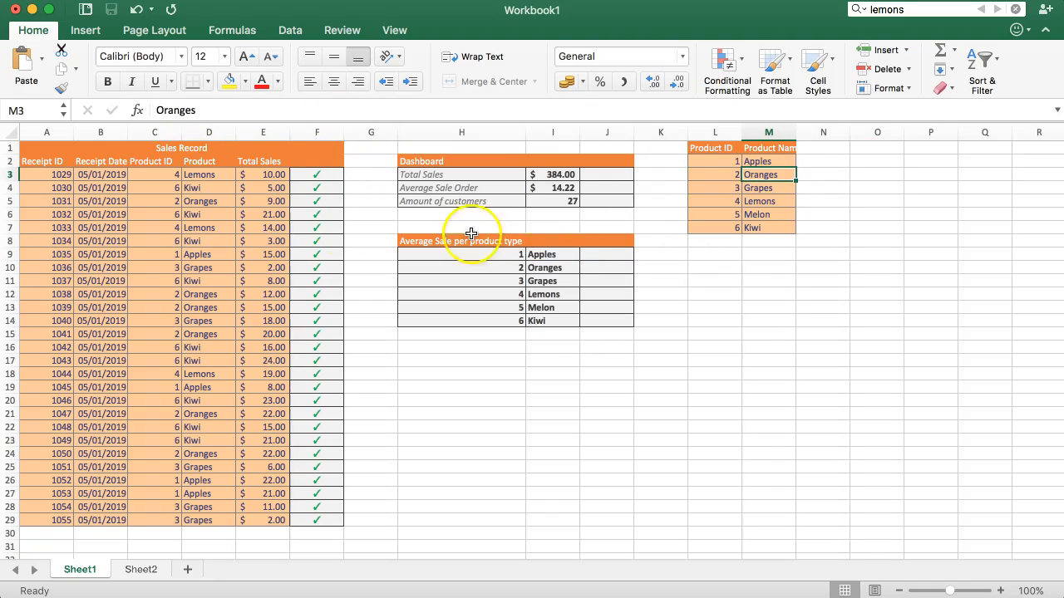
left_click(605, 255)
type("=")
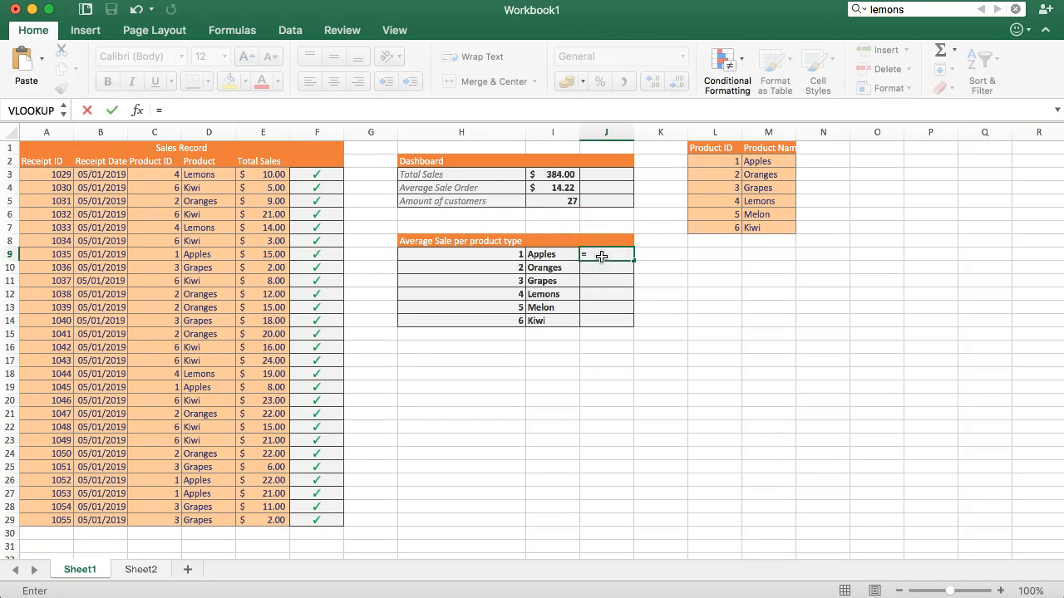
Enter SUMIF in J9 with criteria H9 and the Total Sales column as sum_range
type("SUMIF(C3:E29")
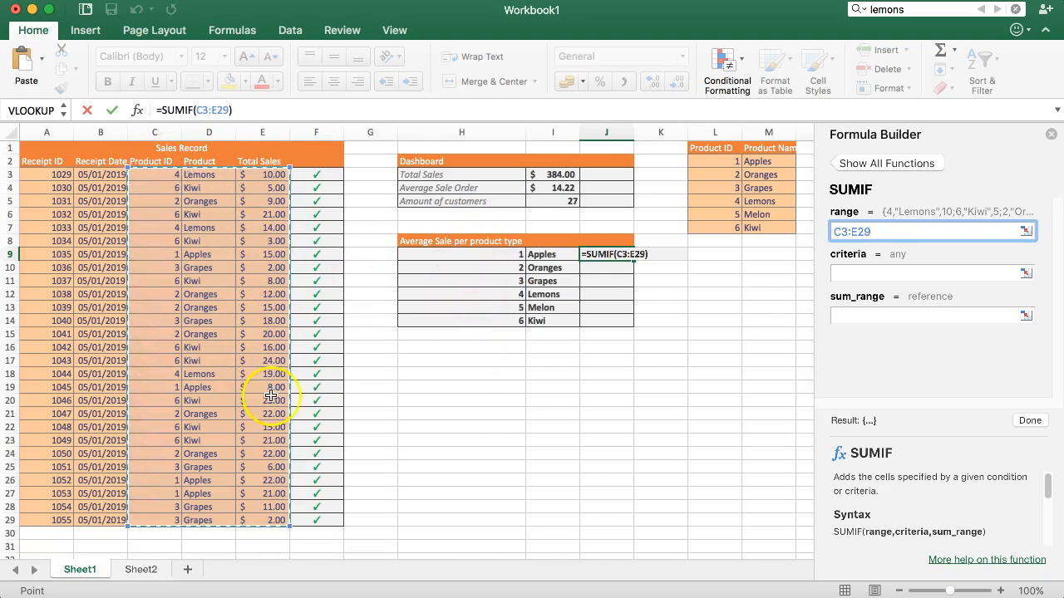
left_click(927, 273)
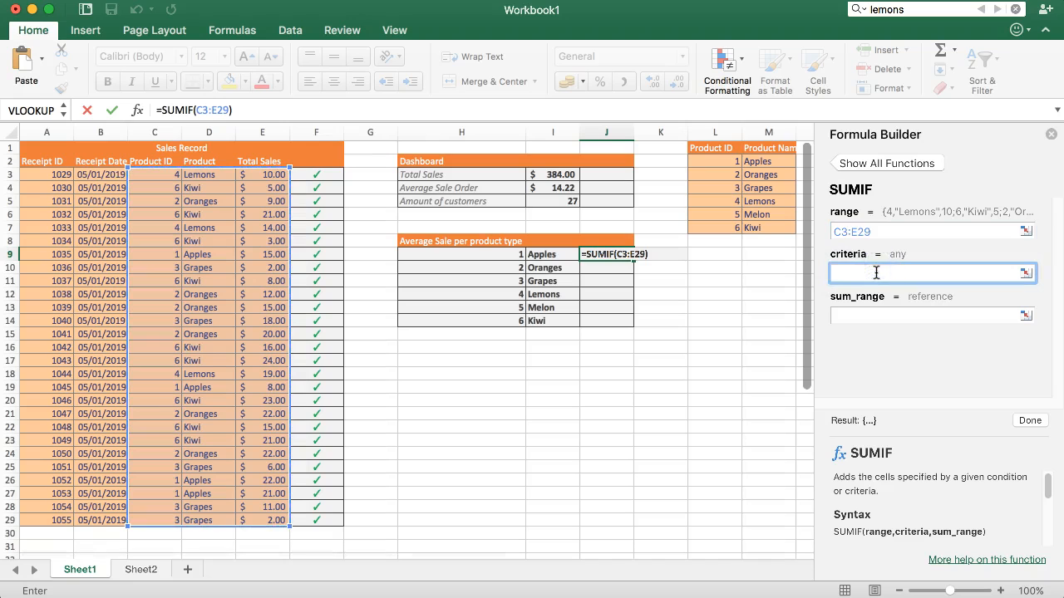
left_click(457, 255)
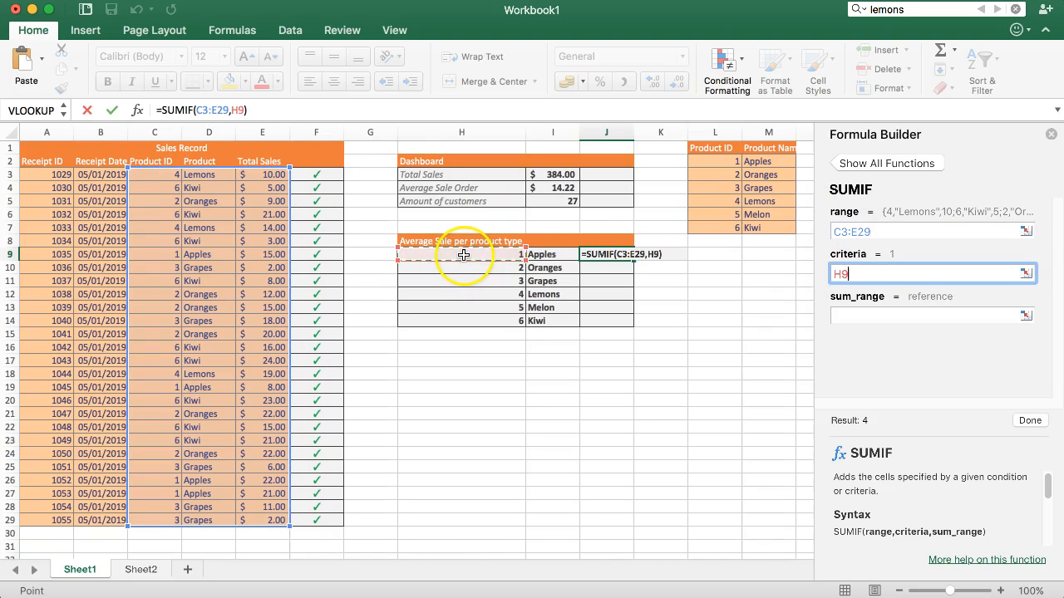
left_click(931, 316)
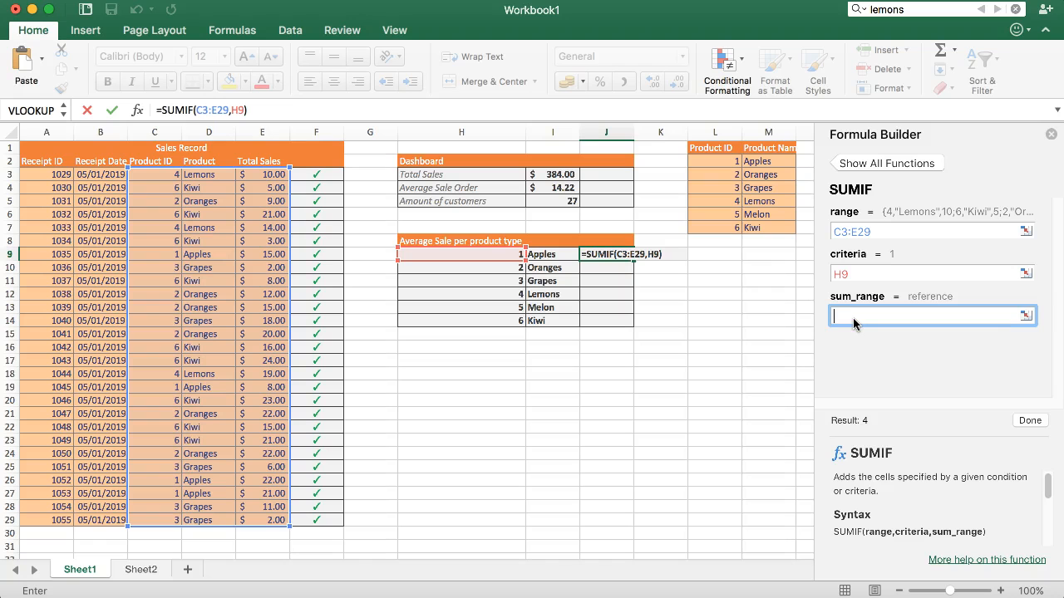
left_click_drag(263, 175, 262, 187)
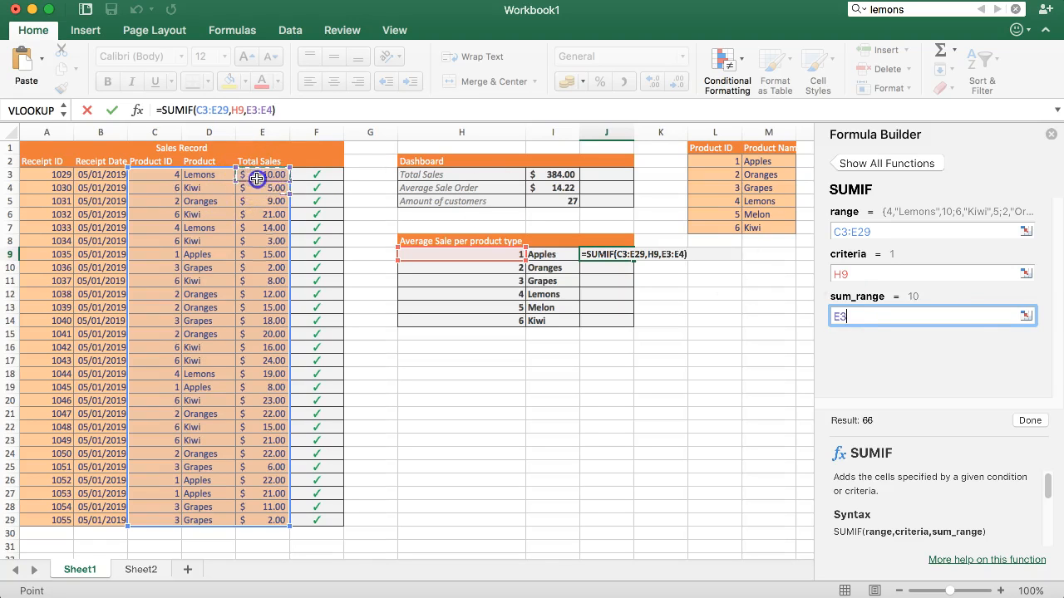
left_click_drag(261, 174, 261, 520)
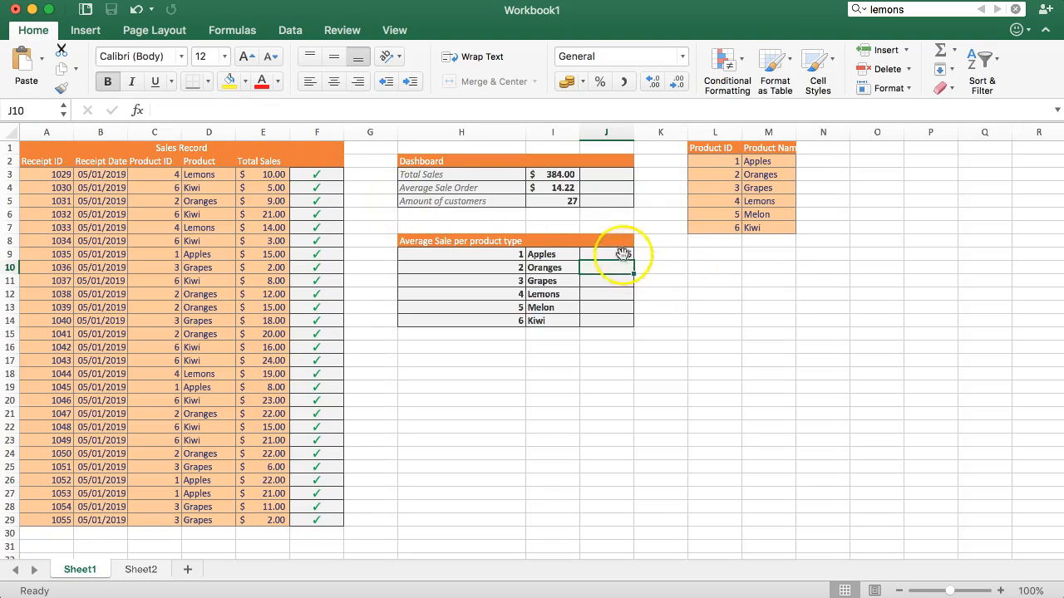
Fill the SUMIF down J9:J14 and format the totals as Accounting currency, Apples $66 to Kiwi $136
left_click_drag(630, 255, 630, 323)
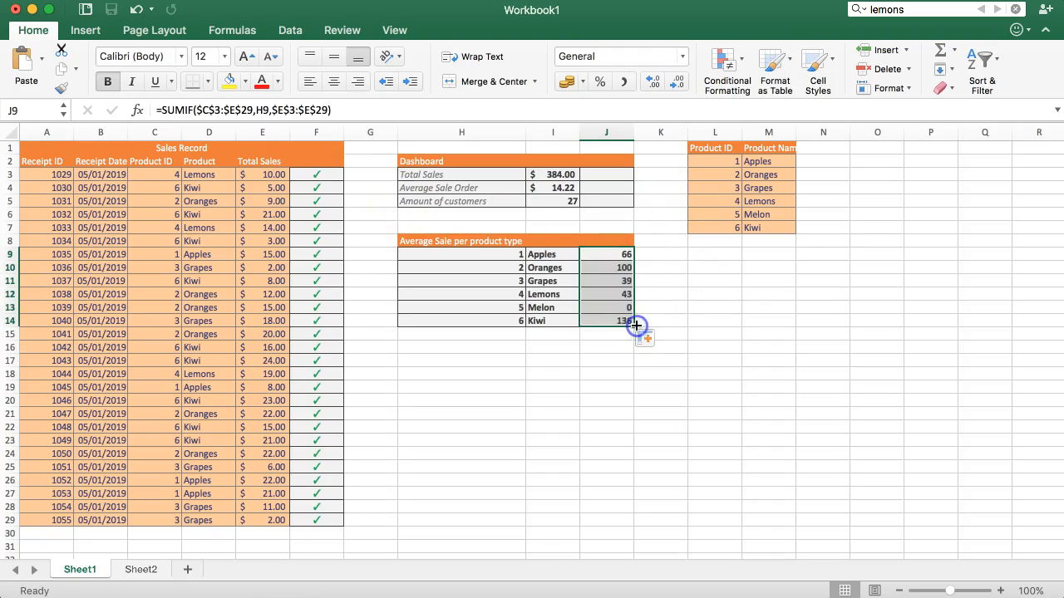
left_click_drag(605, 255, 605, 319)
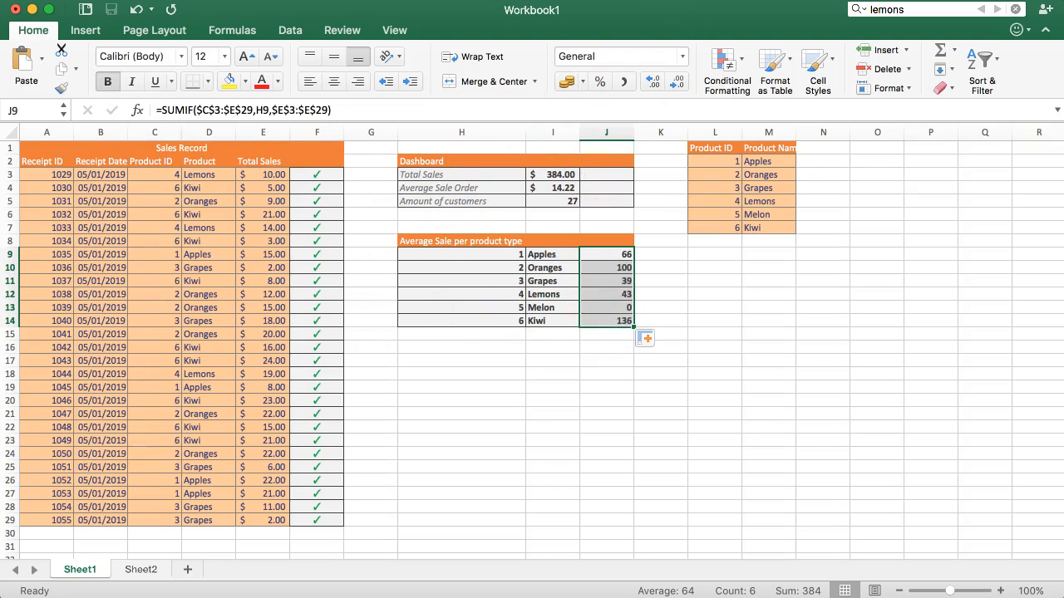
left_click(567, 80)
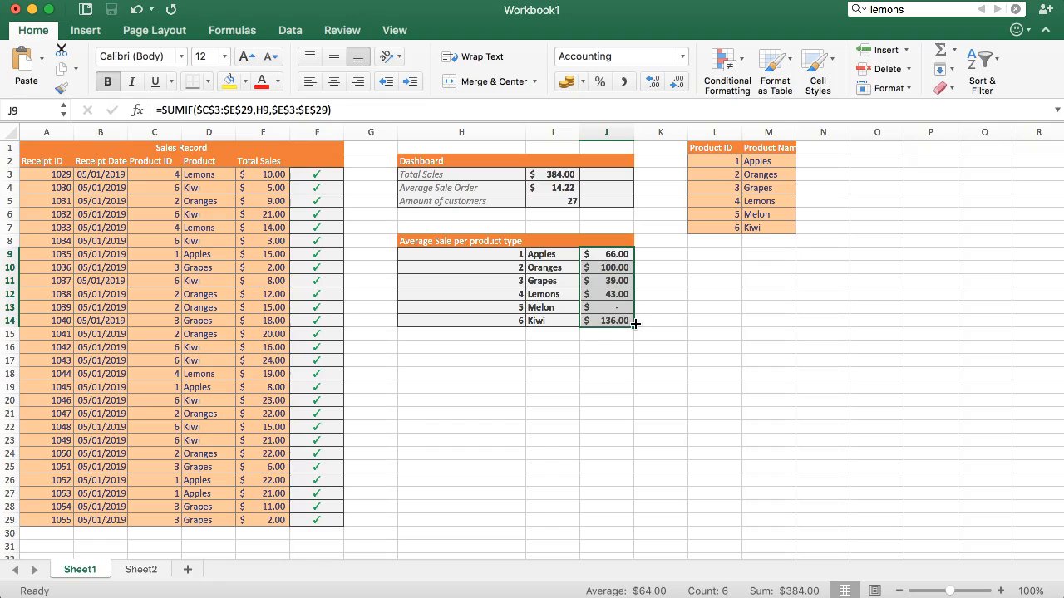
left_click(607, 266)
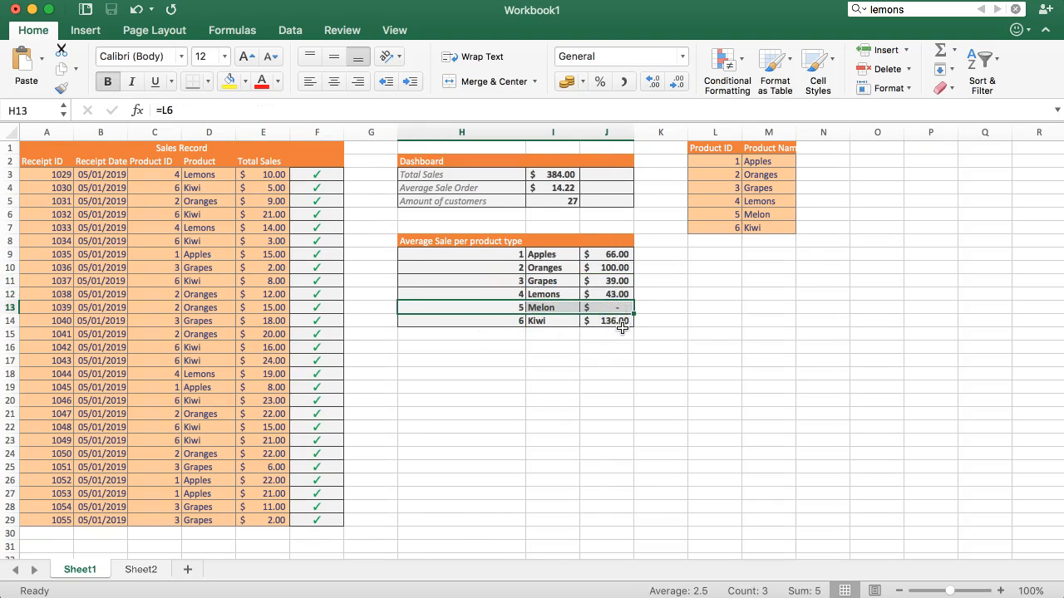
left_click(606, 348)
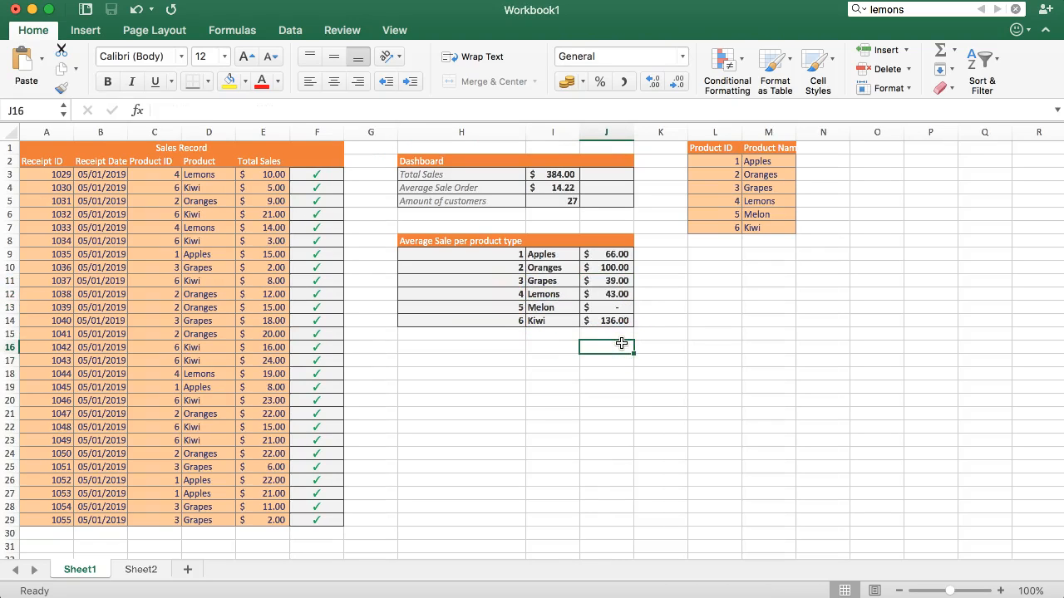